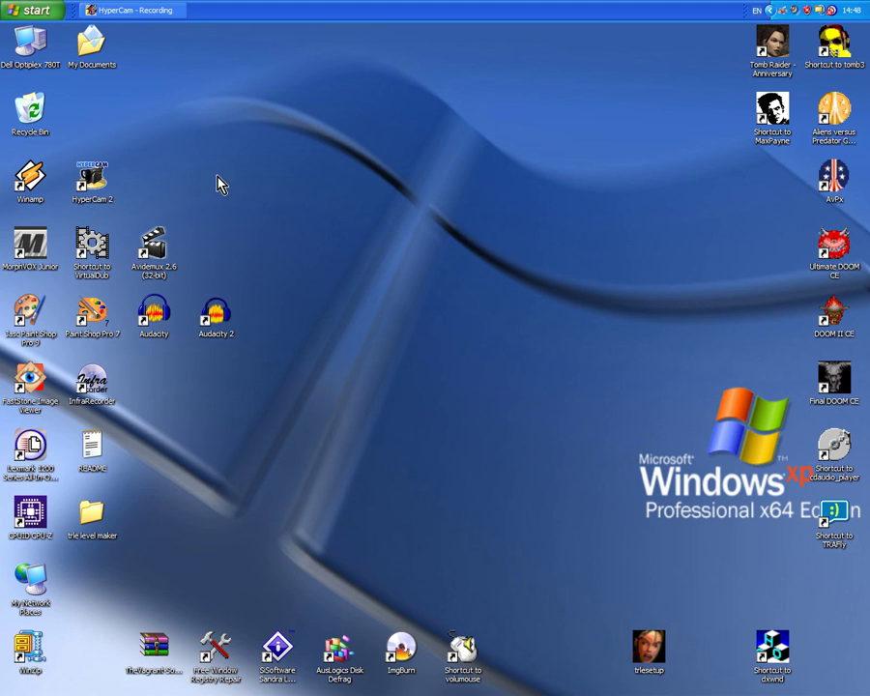
- Launch NG Center from the Start menu's Programs list
{"action": "left_click", "coordinate": [29, 11]}
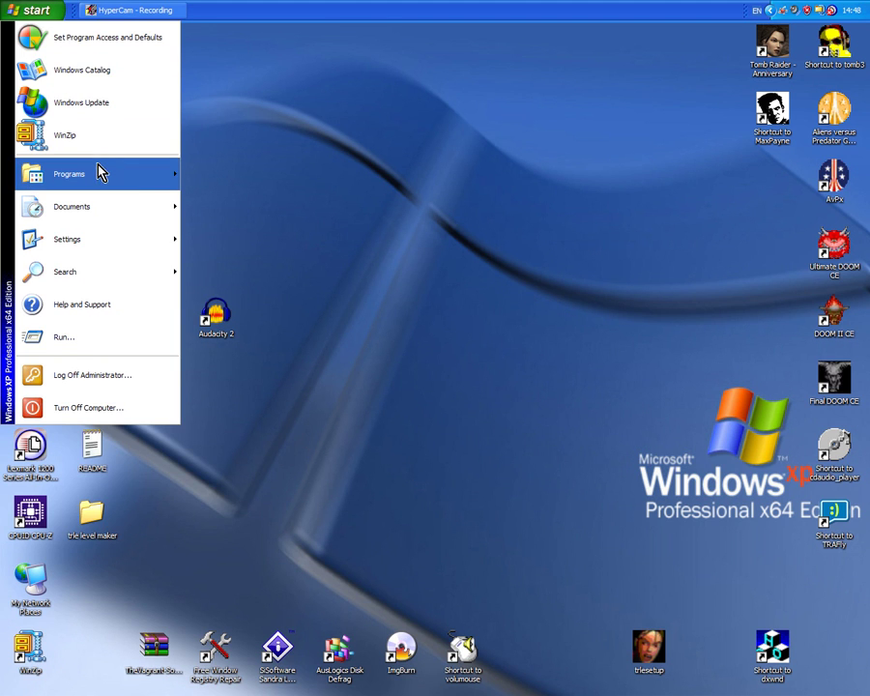
{"action": "left_click", "coordinate": [69, 174]}
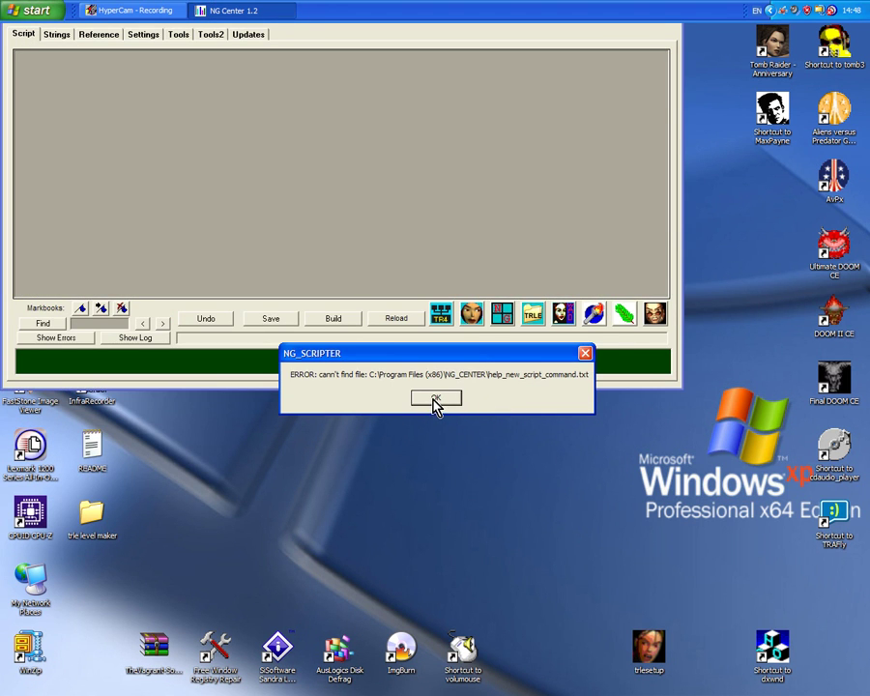
- Dismiss the NG_Scripter missing help file error to reveal the Tomb Raider IV script
{"action": "left_click", "coordinate": [435, 398]}
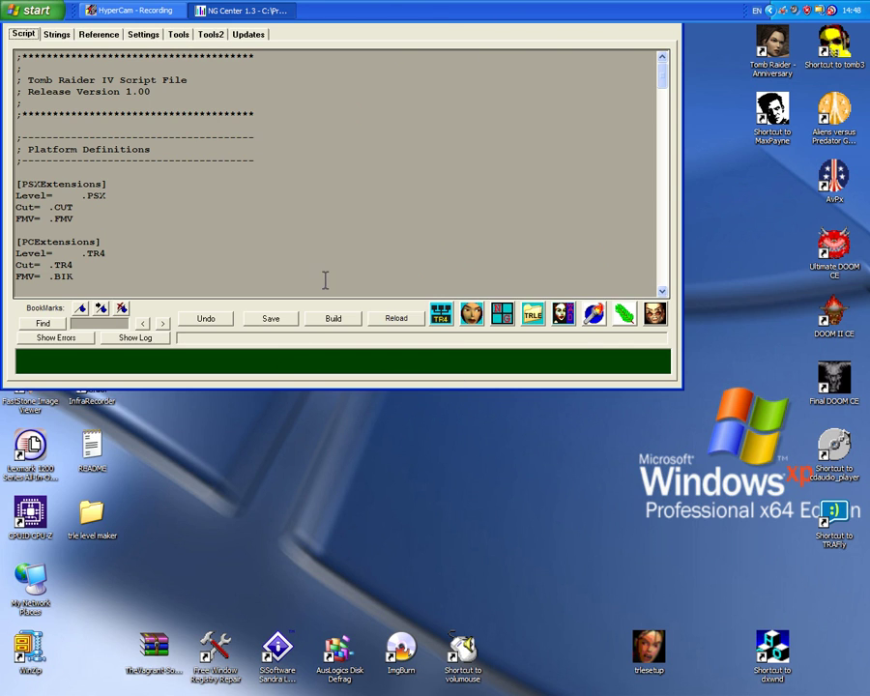
{"action": "mouse_move", "coordinate": [716, 390]}
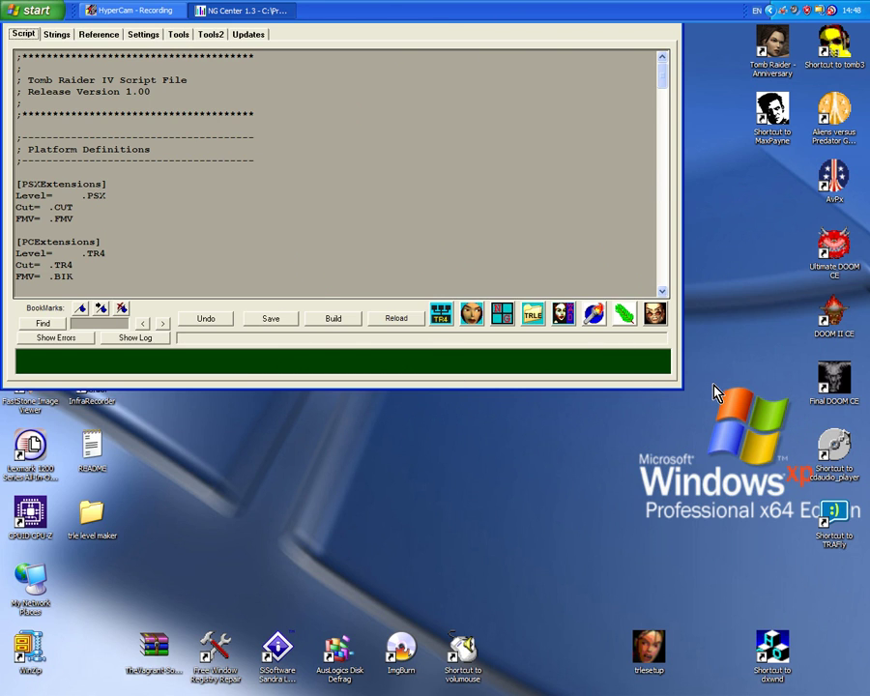
{"action": "mouse_move", "coordinate": [565, 23]}
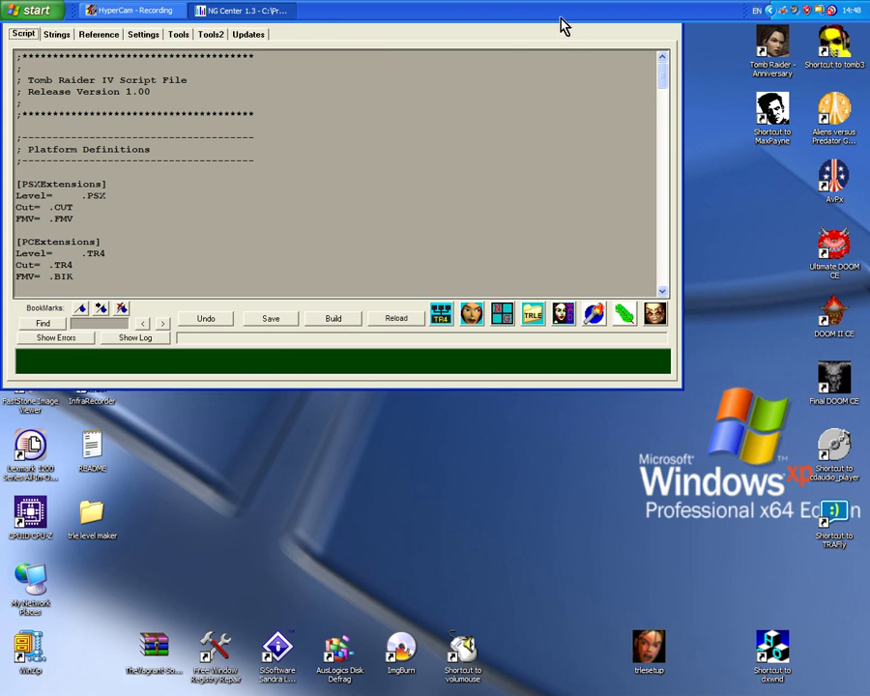
{"action": "mouse_move", "coordinate": [576, 105]}
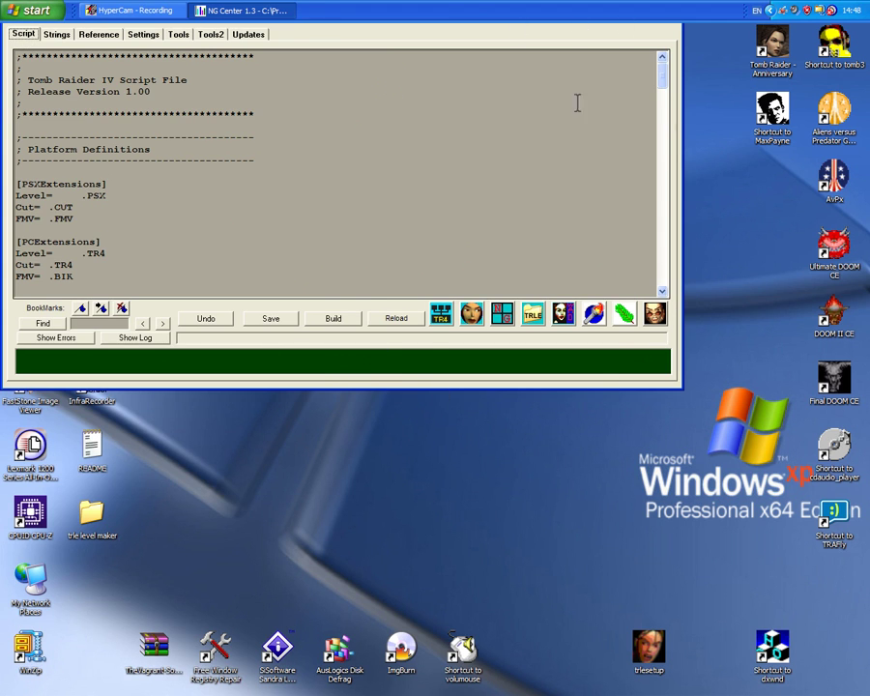
{"action": "mouse_move", "coordinate": [74, 336]}
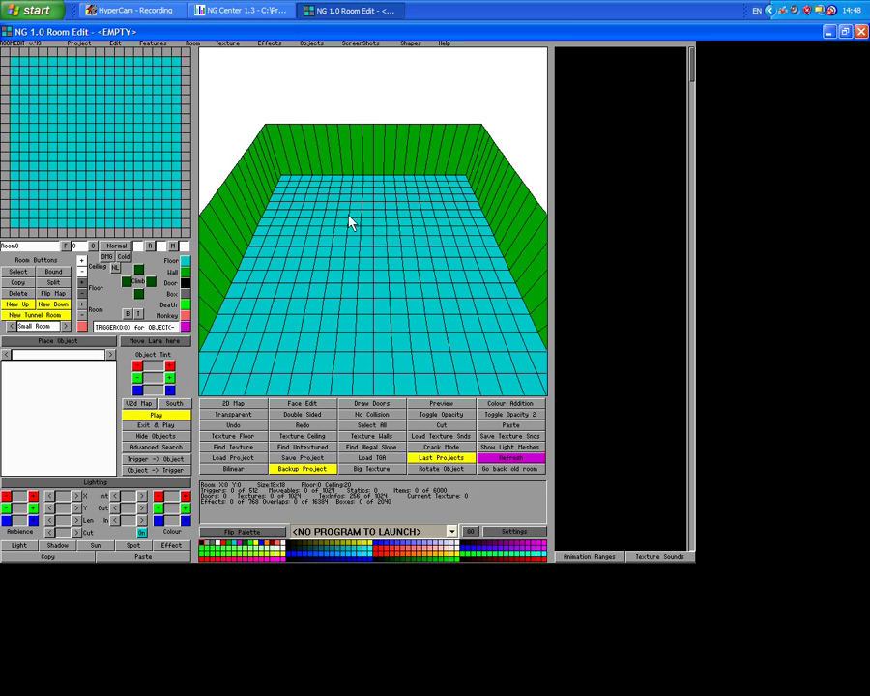
{"action": "mouse_move", "coordinate": [216, 100]}
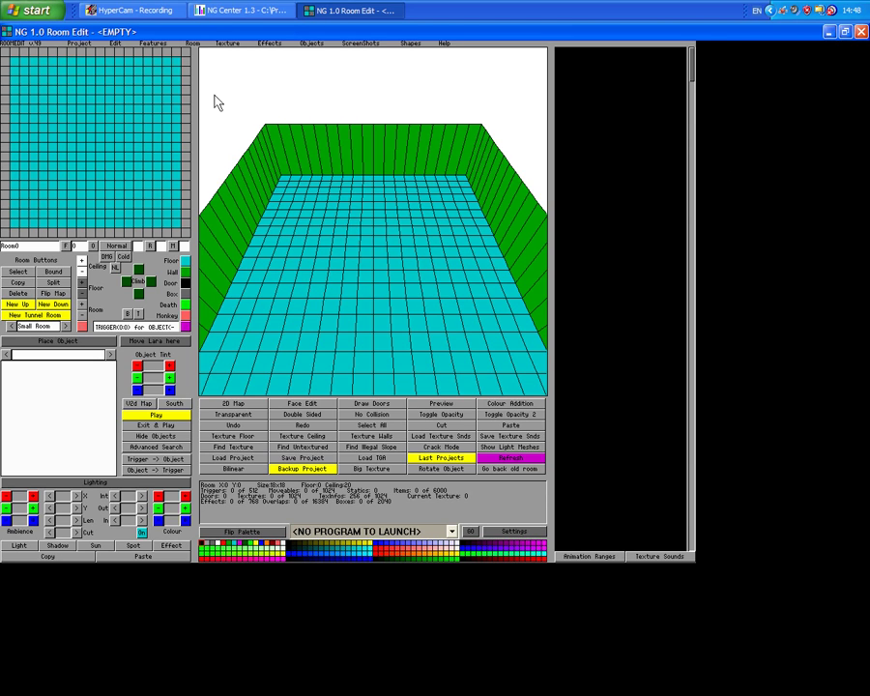
{"action": "mouse_move", "coordinate": [176, 203]}
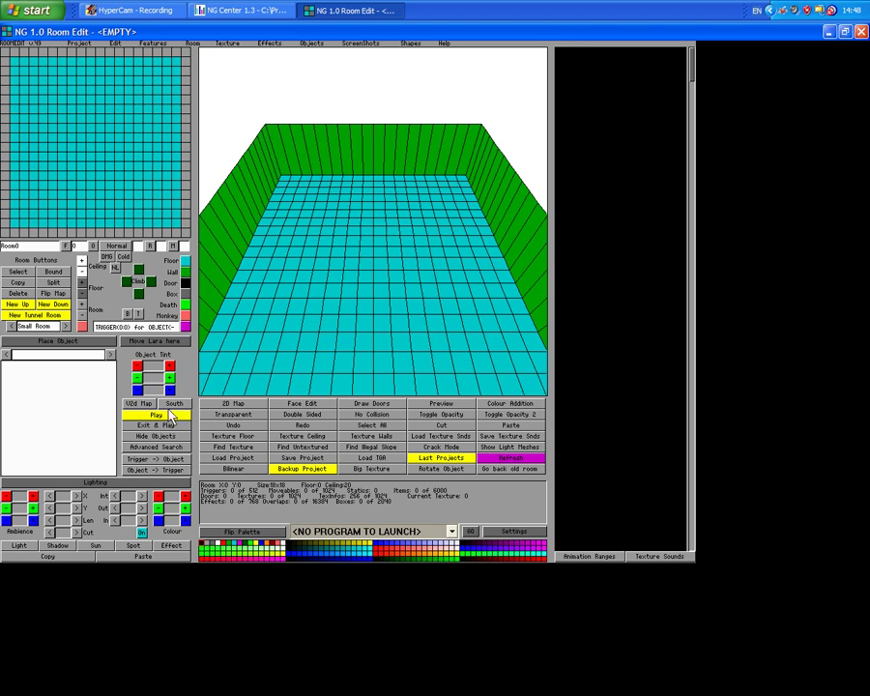
{"action": "mouse_move", "coordinate": [120, 449]}
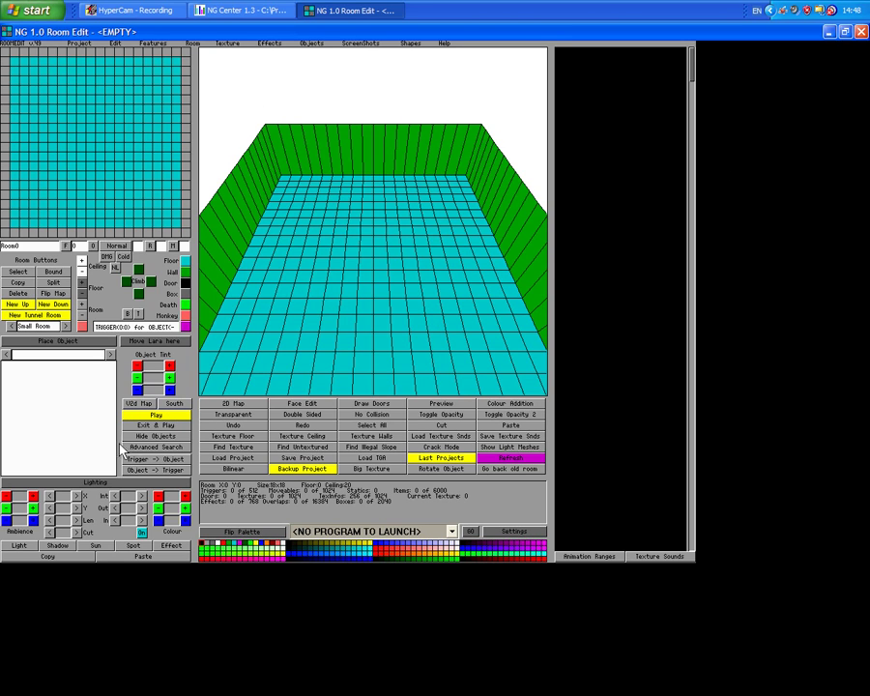
{"action": "mouse_move", "coordinate": [205, 461]}
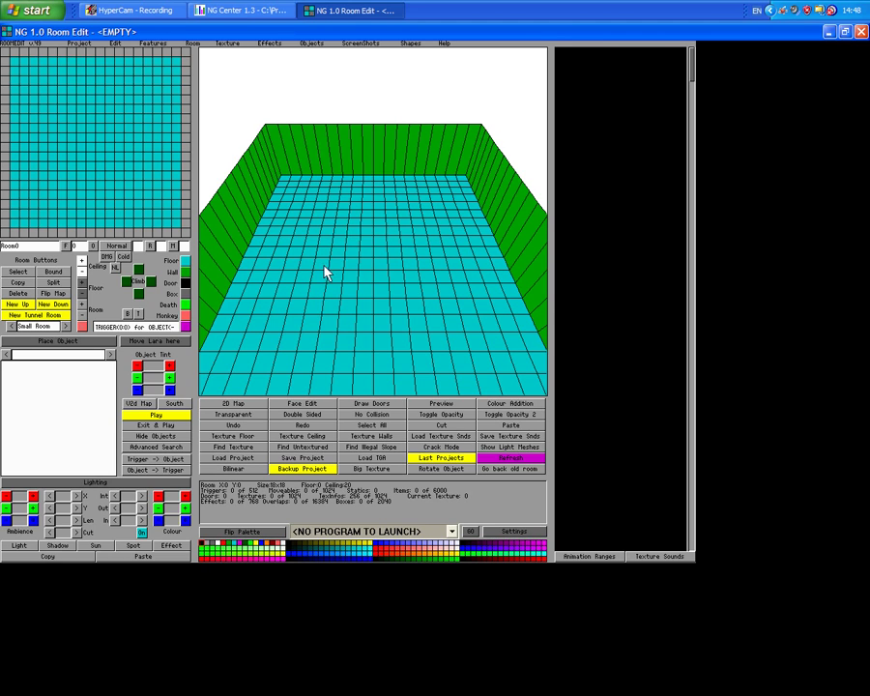
{"action": "mouse_move", "coordinate": [310, 384]}
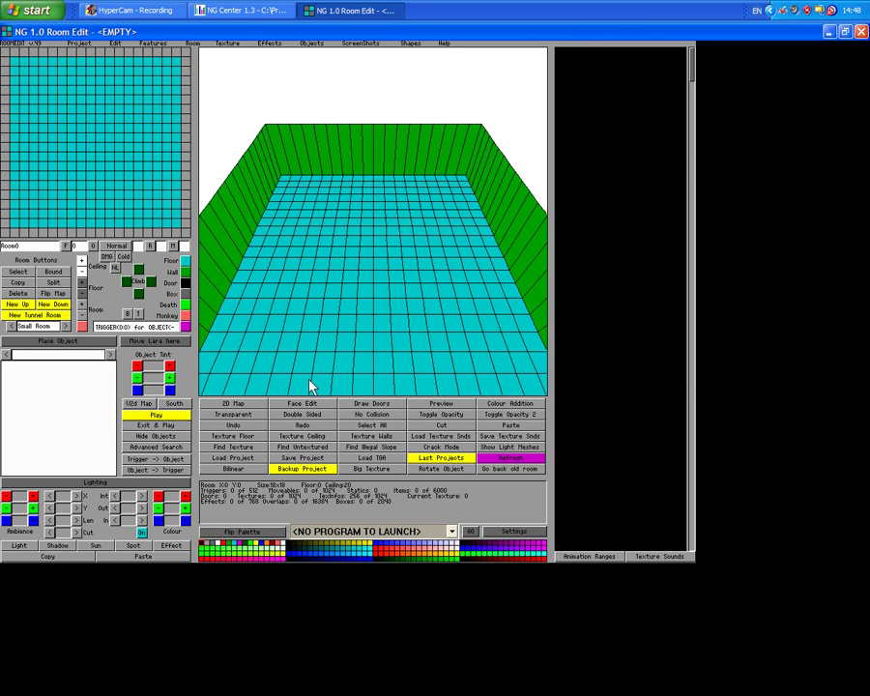
{"action": "mouse_move", "coordinate": [339, 364]}
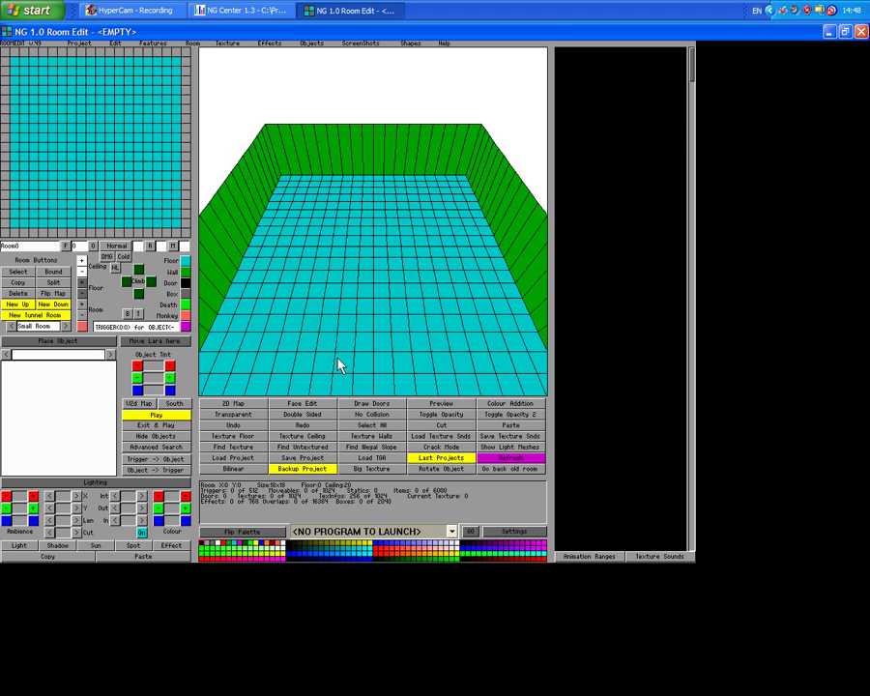
{"action": "mouse_move", "coordinate": [274, 377]}
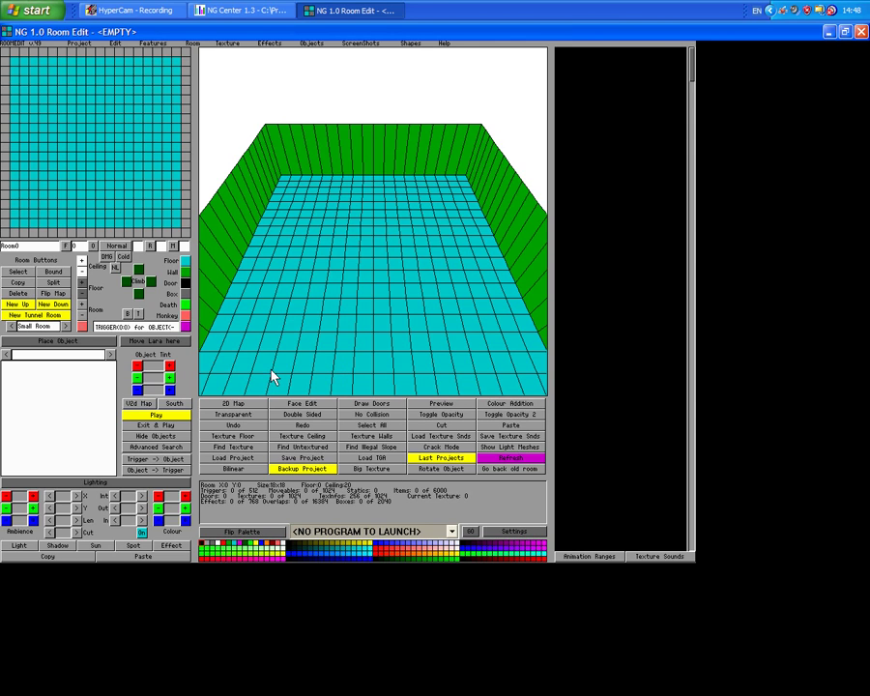
{"action": "mouse_move", "coordinate": [275, 371]}
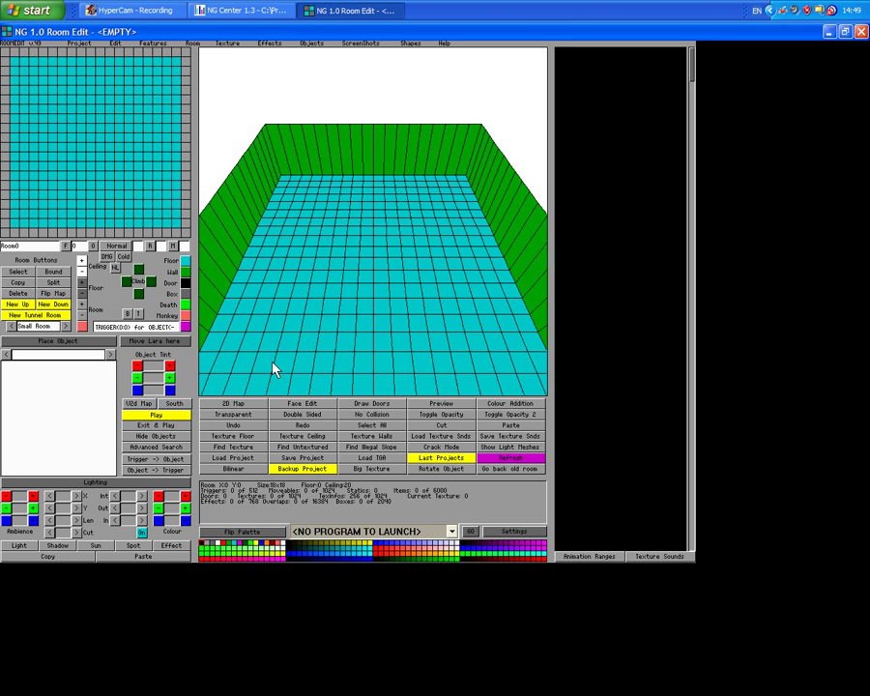
{"action": "mouse_move", "coordinate": [466, 325]}
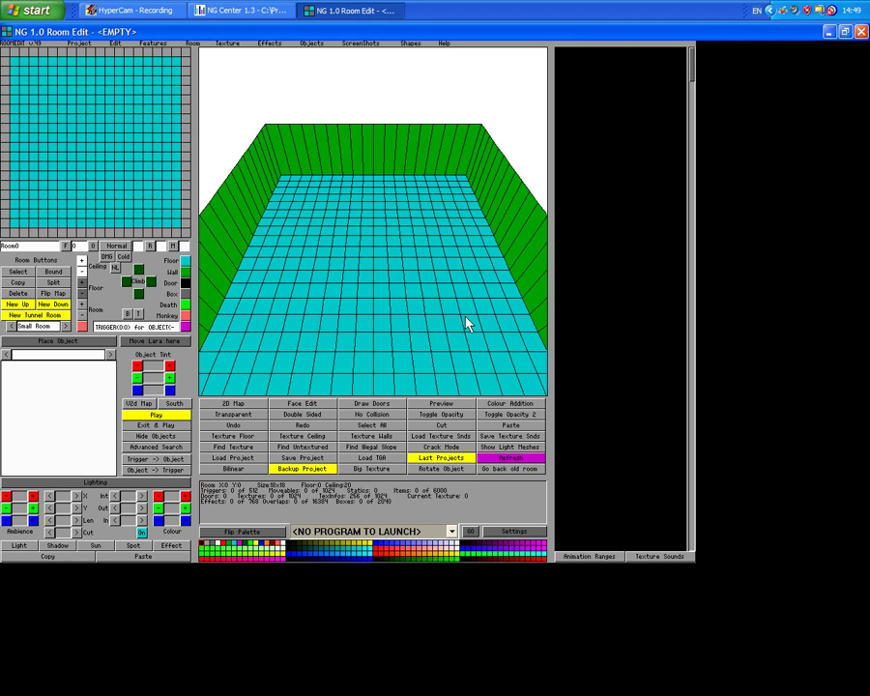
{"action": "mouse_move", "coordinate": [483, 396]}
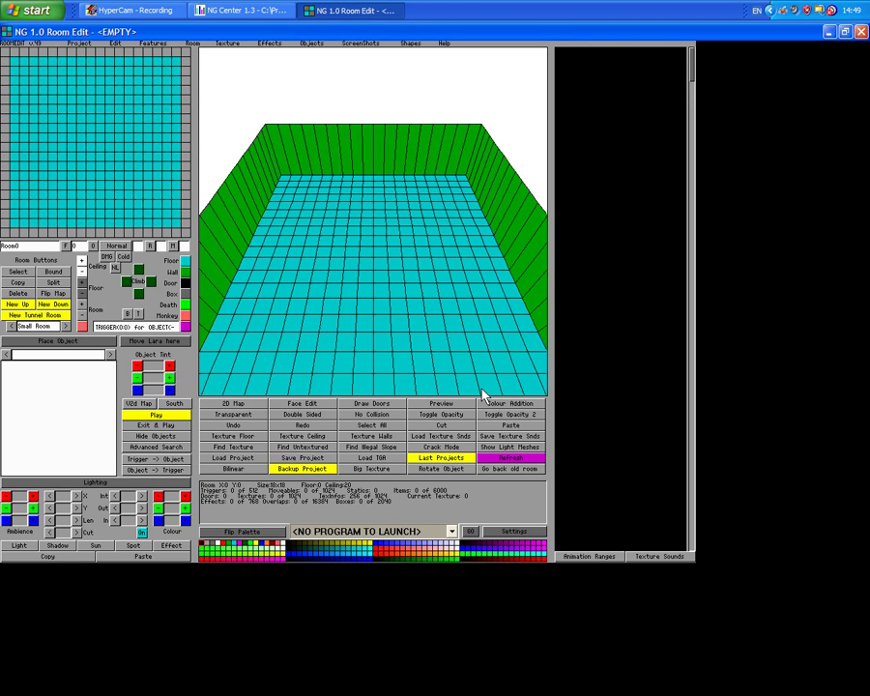
{"action": "mouse_move", "coordinate": [422, 321]}
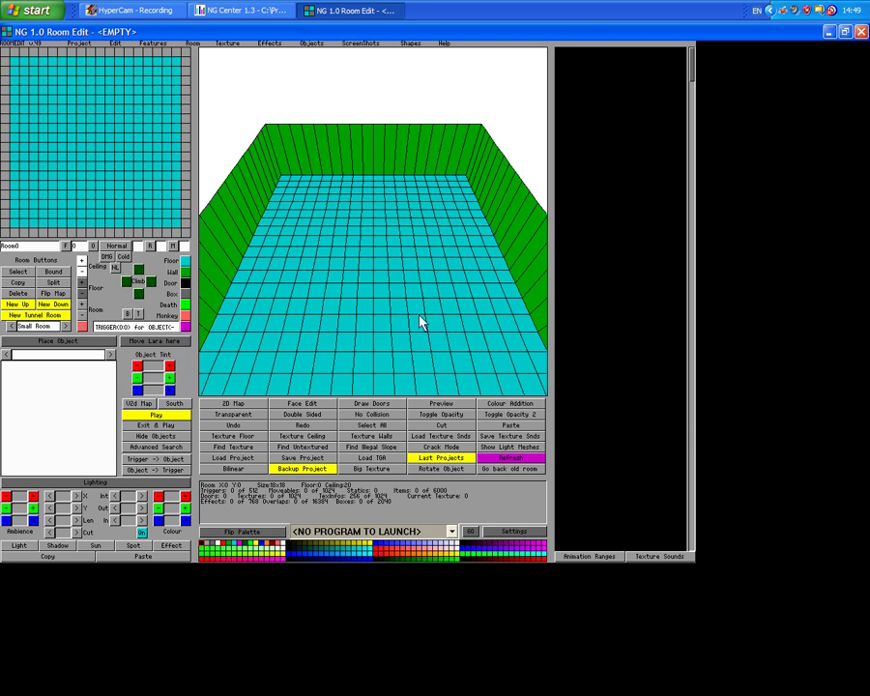
{"action": "mouse_move", "coordinate": [379, 238]}
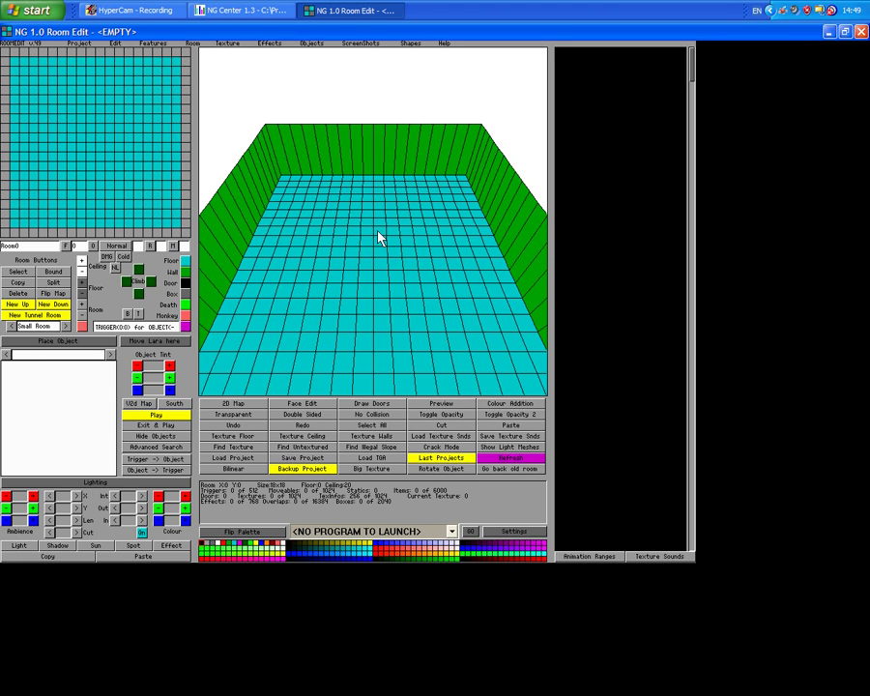
{"action": "mouse_move", "coordinate": [348, 226]}
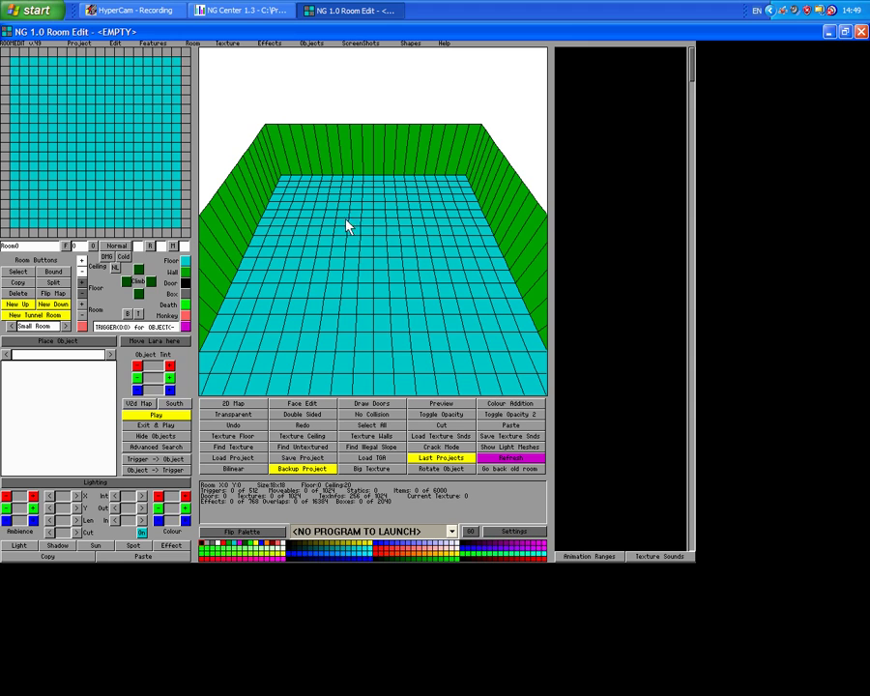
{"action": "mouse_move", "coordinate": [433, 217]}
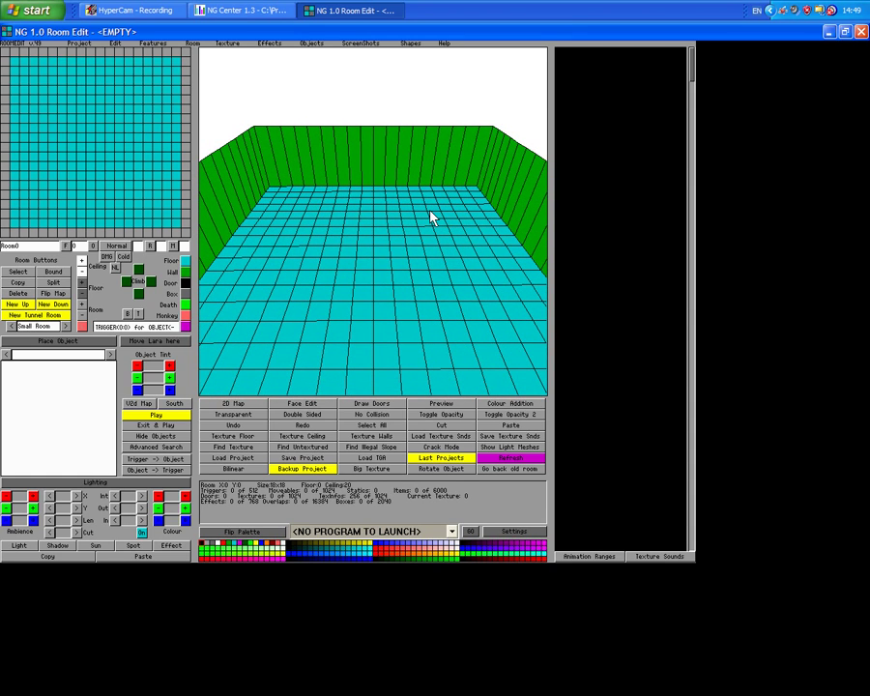
{"action": "mouse_move", "coordinate": [569, 153]}
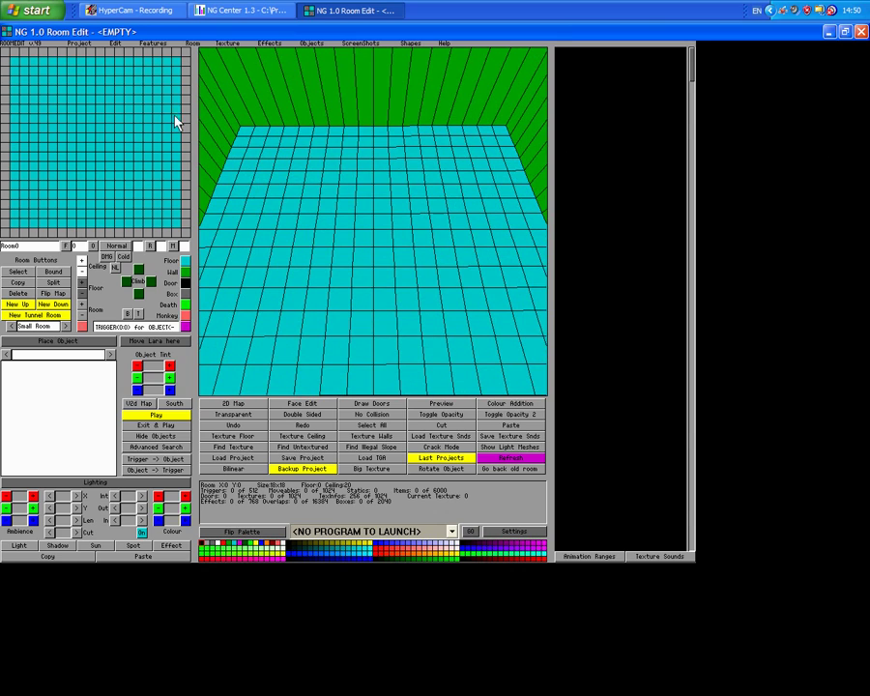
{"action": "mouse_move", "coordinate": [248, 187]}
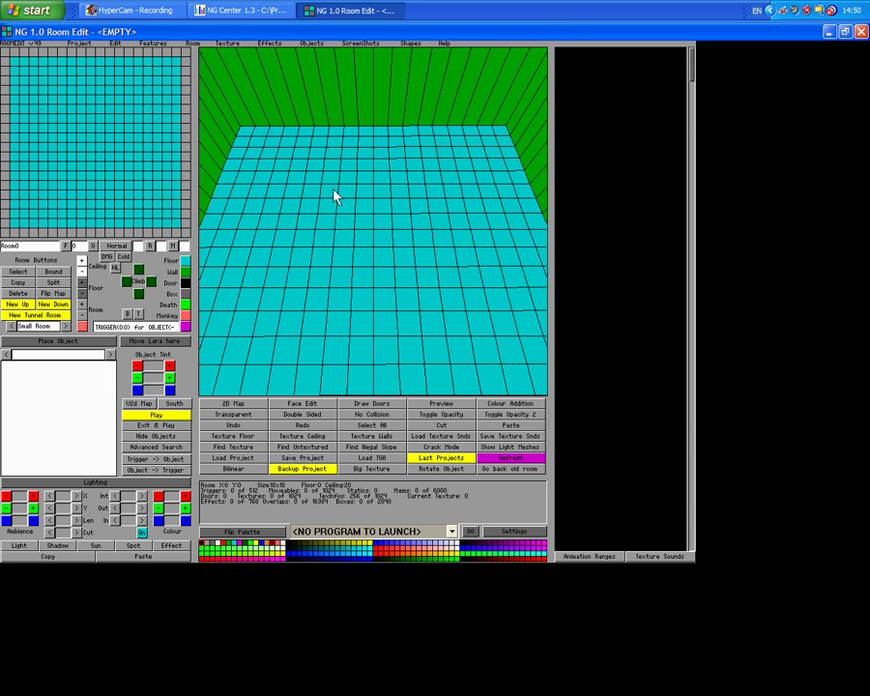
- Select a rectangular block of floor tiles in the centre of the room grid
{"action": "left_click", "coordinate": [337, 178]}
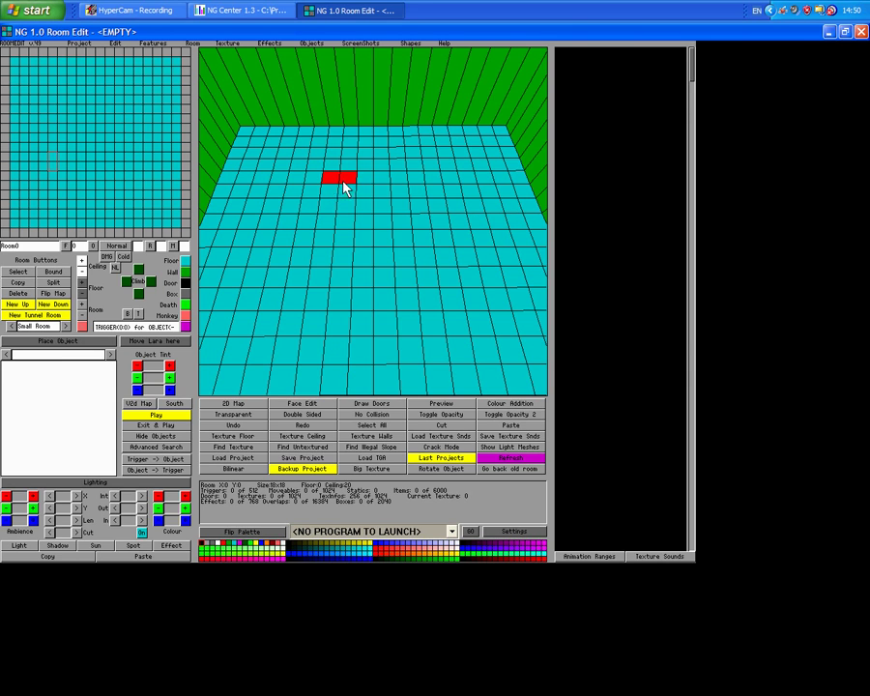
{"action": "left_click_drag", "start_coordinate": [344, 178], "coordinate": [430, 267]}
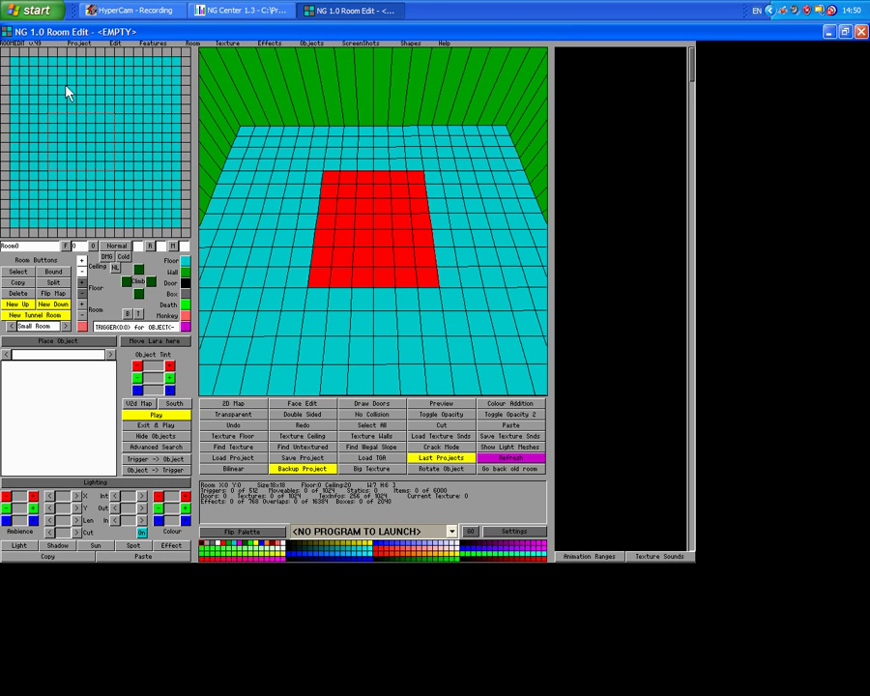
{"action": "mouse_move", "coordinate": [348, 309]}
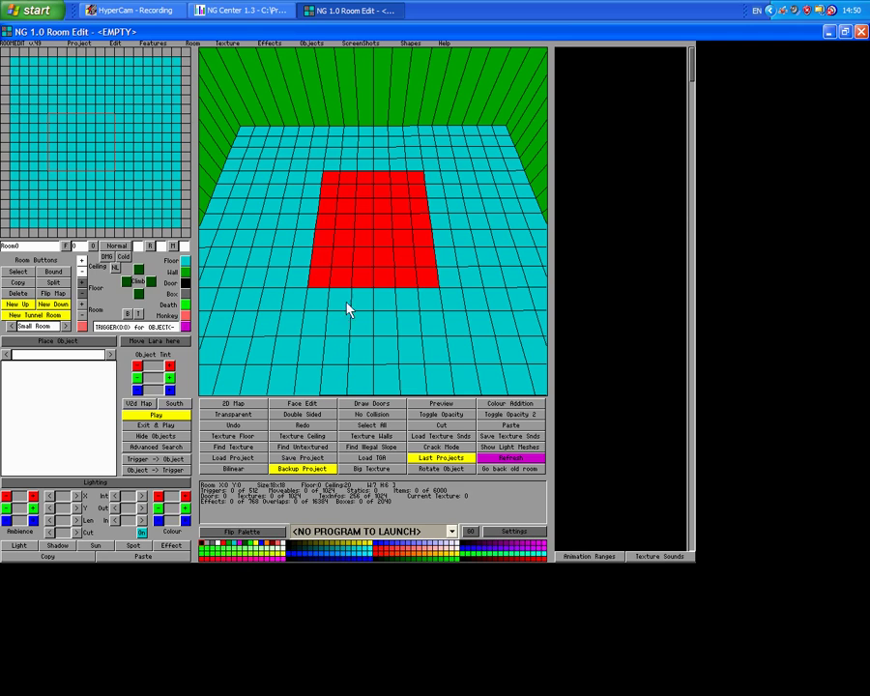
{"action": "mouse_move", "coordinate": [333, 209]}
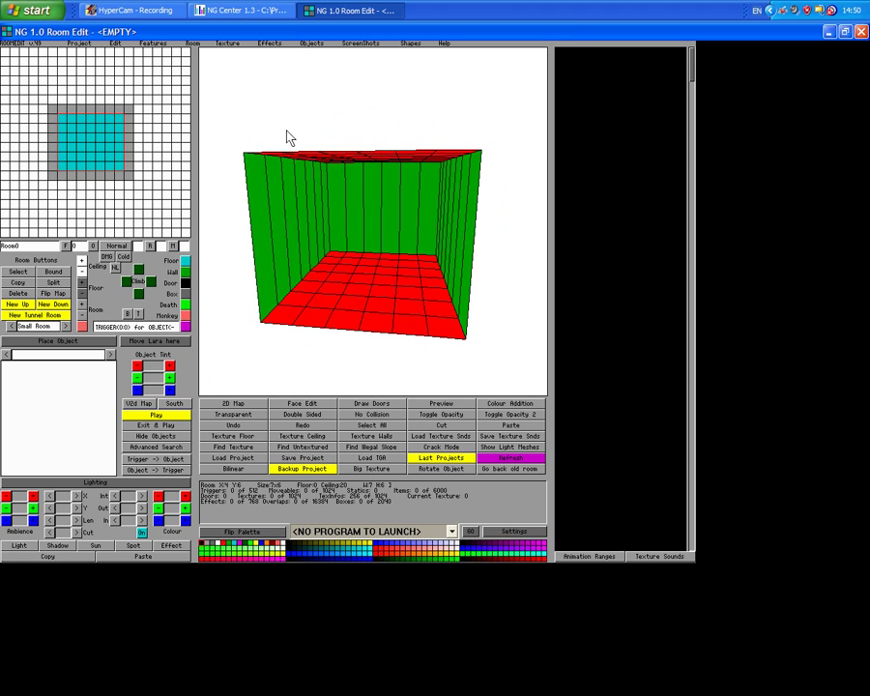
{"action": "mouse_move", "coordinate": [85, 282]}
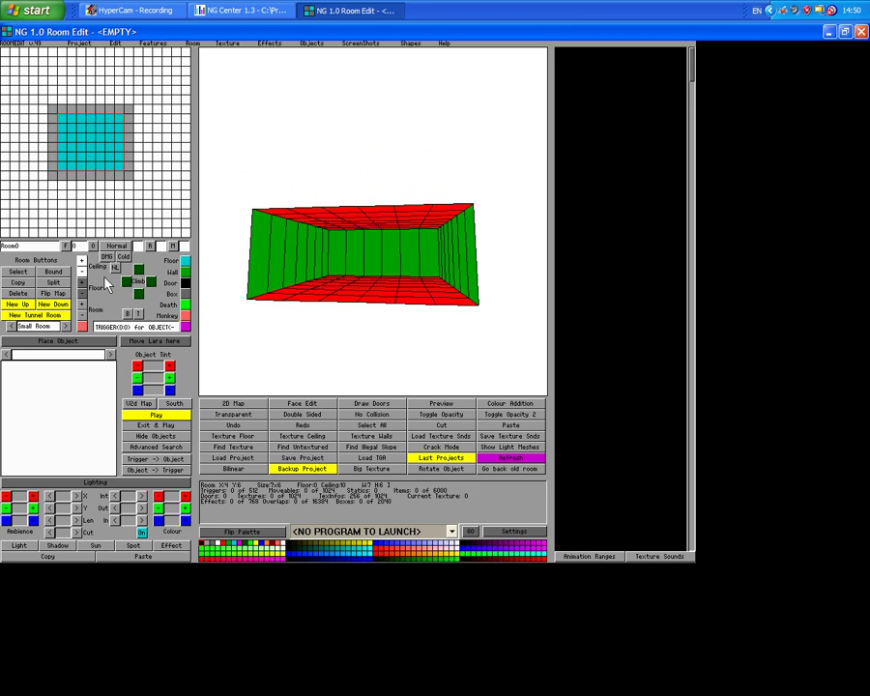
{"action": "mouse_move", "coordinate": [375, 240]}
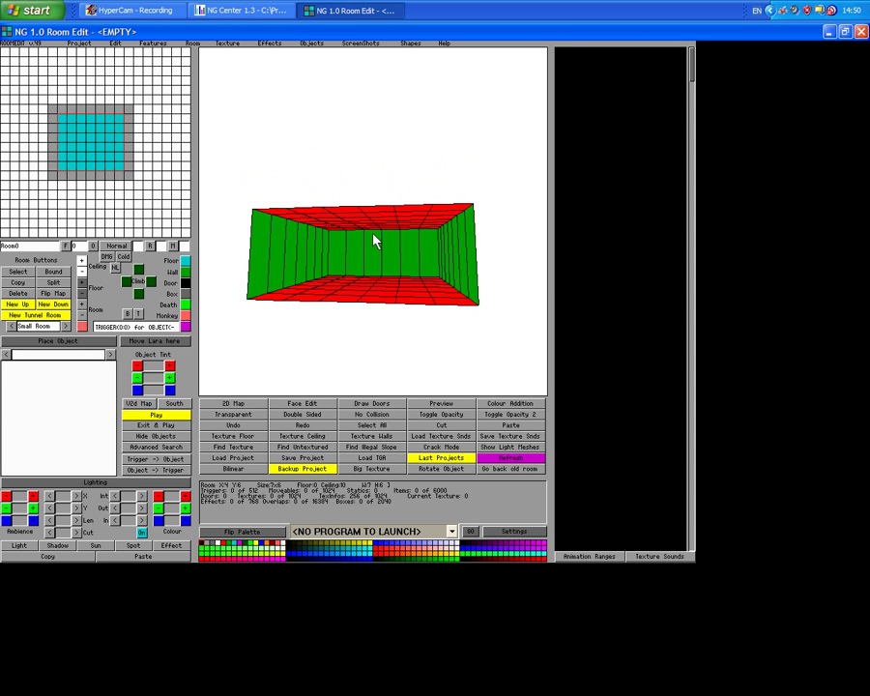
{"action": "mouse_move", "coordinate": [327, 267]}
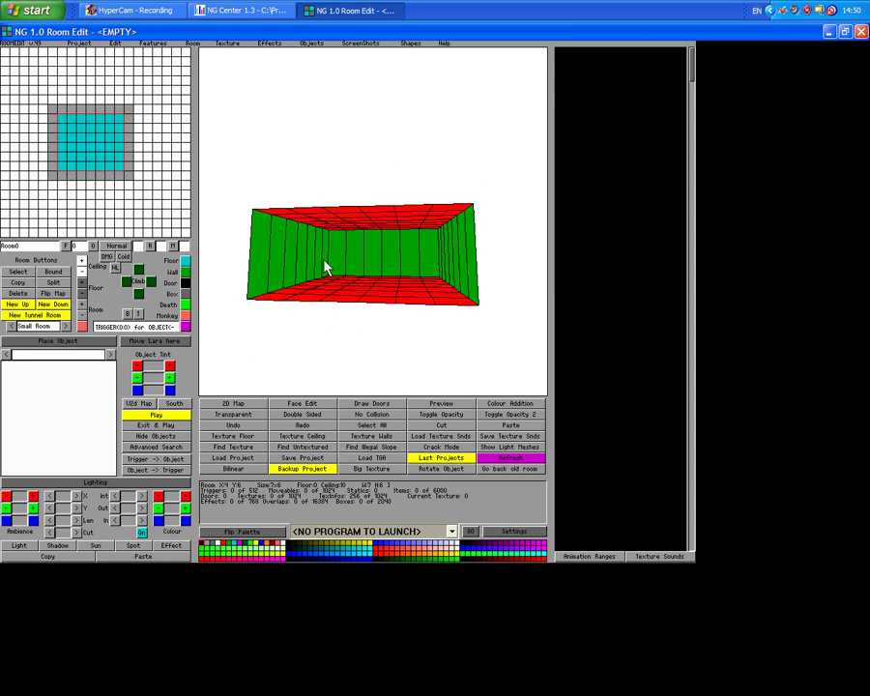
{"action": "mouse_move", "coordinate": [158, 294]}
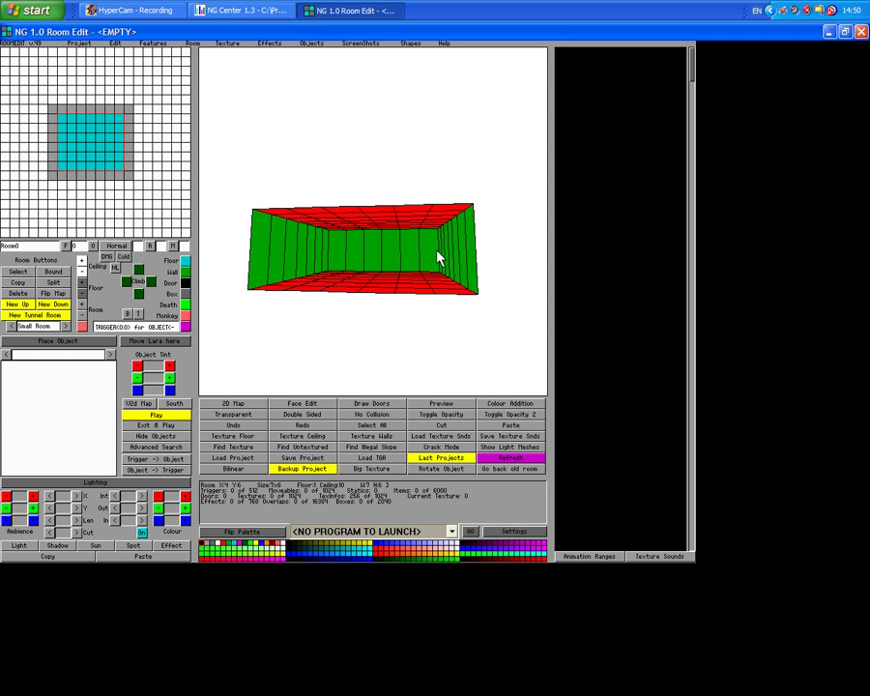
- Select the far wall of the room in preparation for tilting the ceiling
{"action": "left_click", "coordinate": [363, 248]}
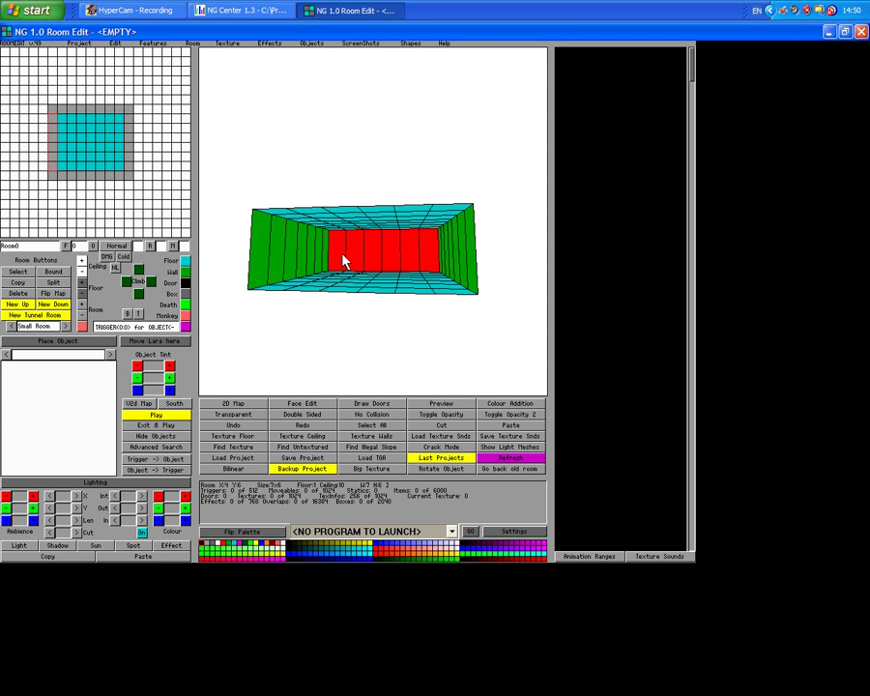
{"action": "mouse_move", "coordinate": [333, 266]}
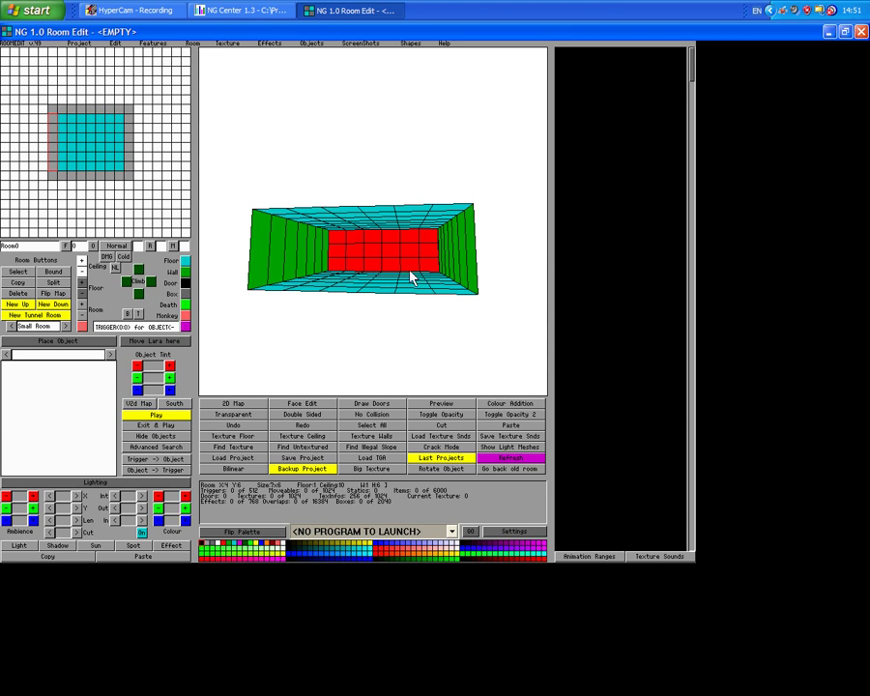
{"action": "mouse_move", "coordinate": [421, 279]}
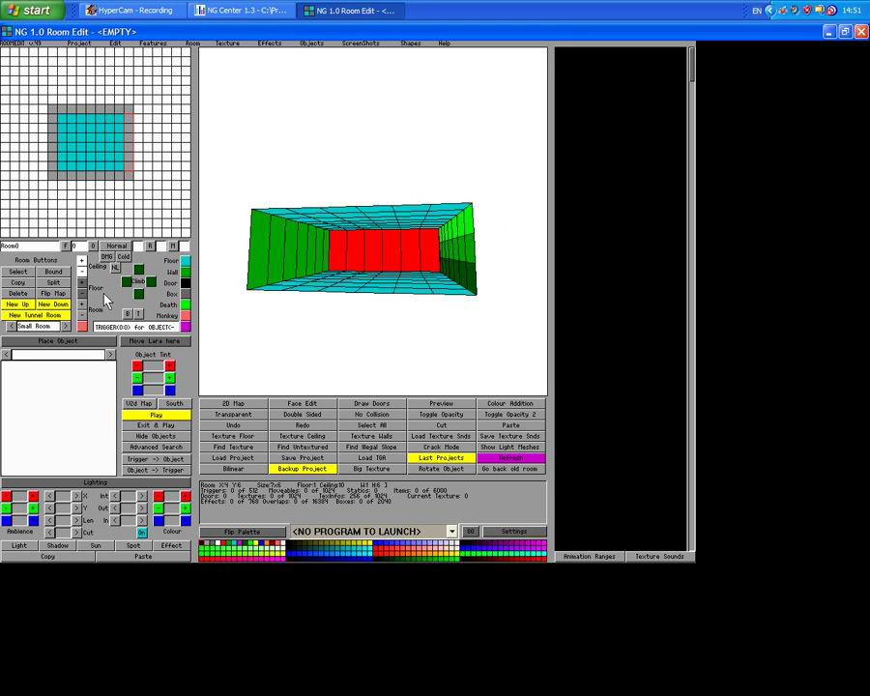
{"action": "mouse_move", "coordinate": [97, 300]}
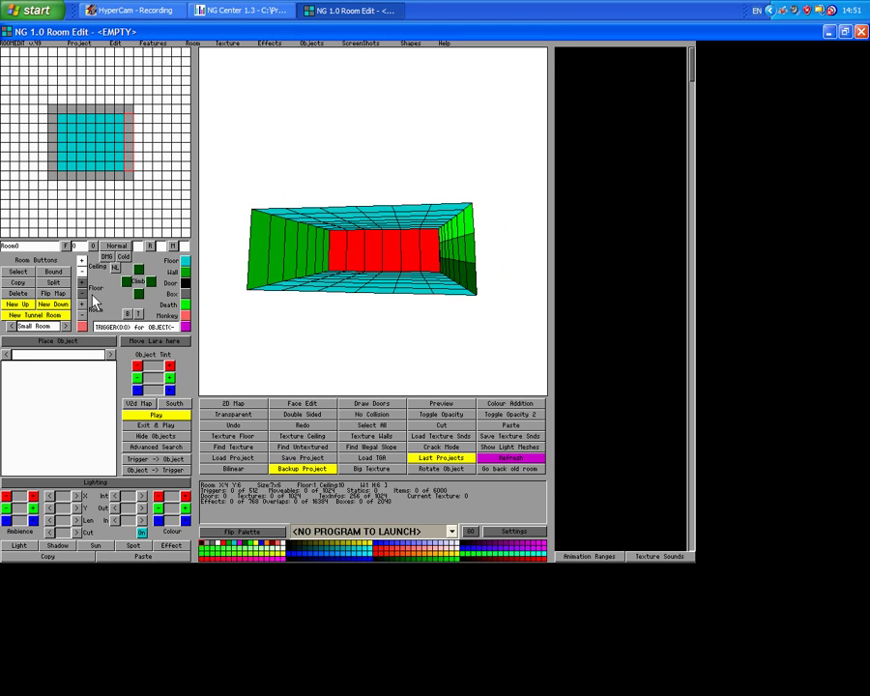
{"action": "mouse_move", "coordinate": [441, 267]}
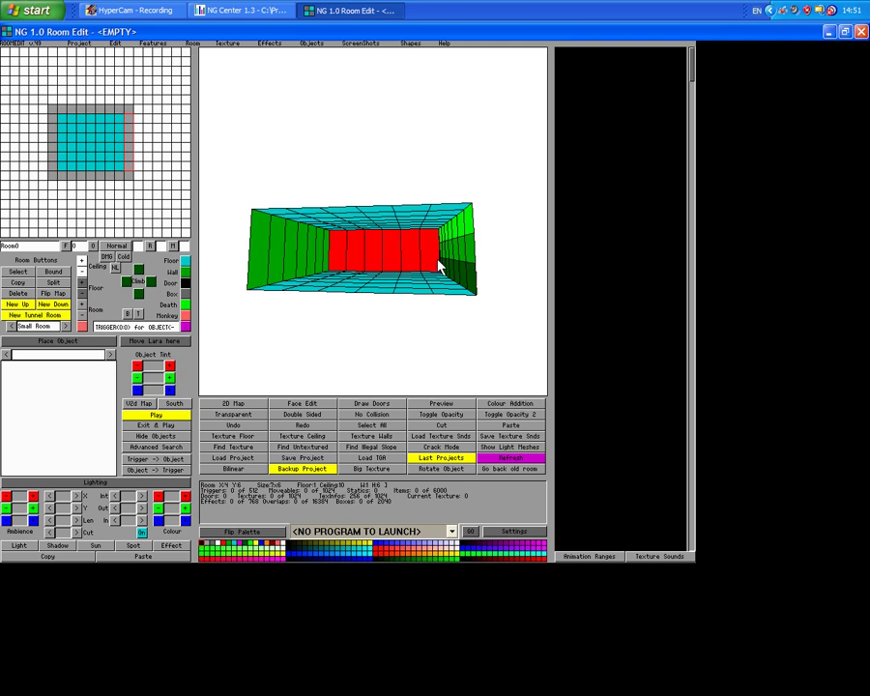
{"action": "mouse_move", "coordinate": [216, 239]}
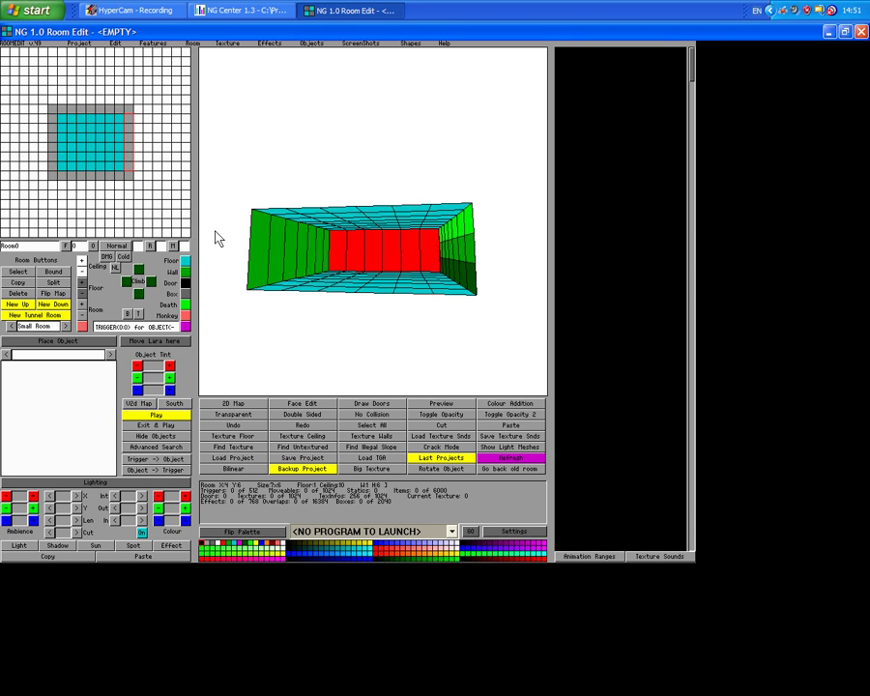
{"action": "mouse_move", "coordinate": [106, 302]}
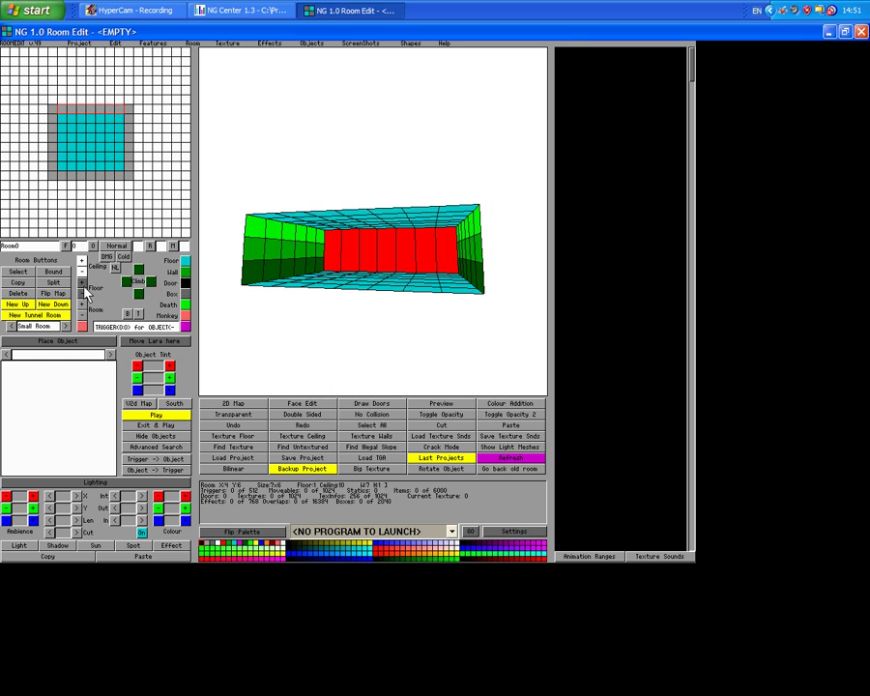
{"action": "mouse_move", "coordinate": [112, 278]}
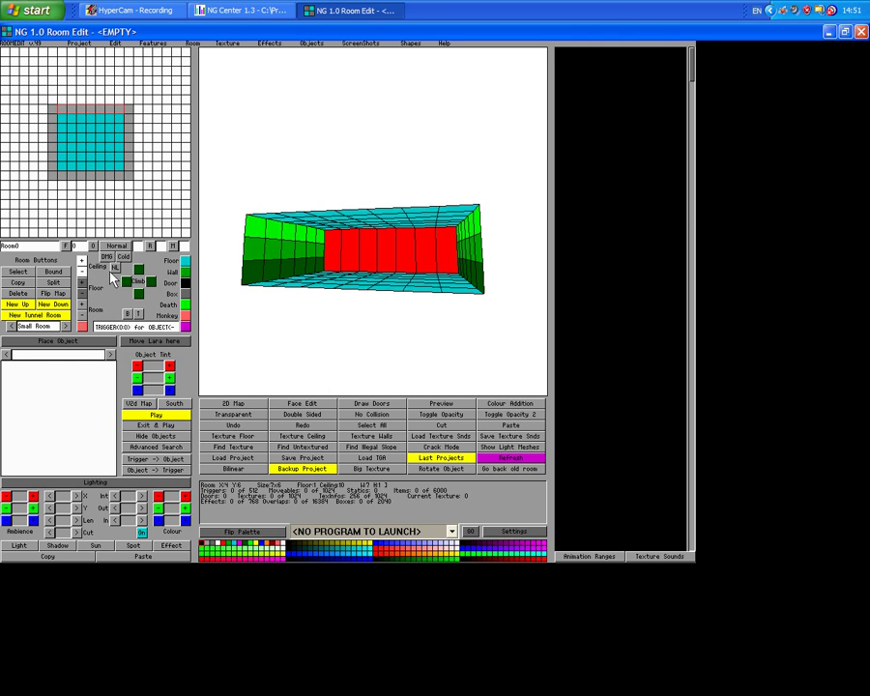
{"action": "mouse_move", "coordinate": [85, 290]}
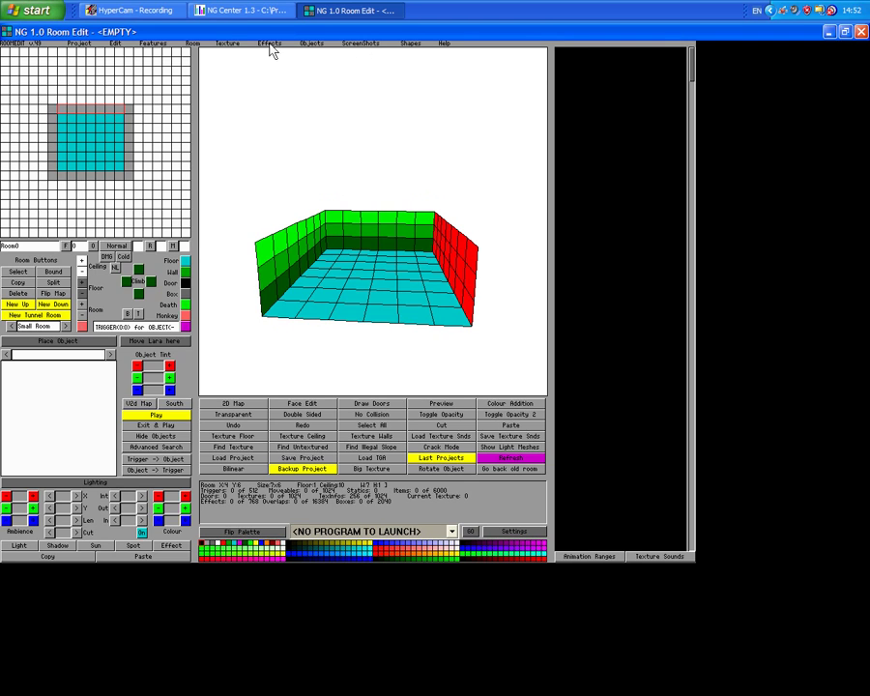
- Load the London texture set from the Extra Textures folder via Texture > Load Textures
{"action": "left_click", "coordinate": [227, 43]}
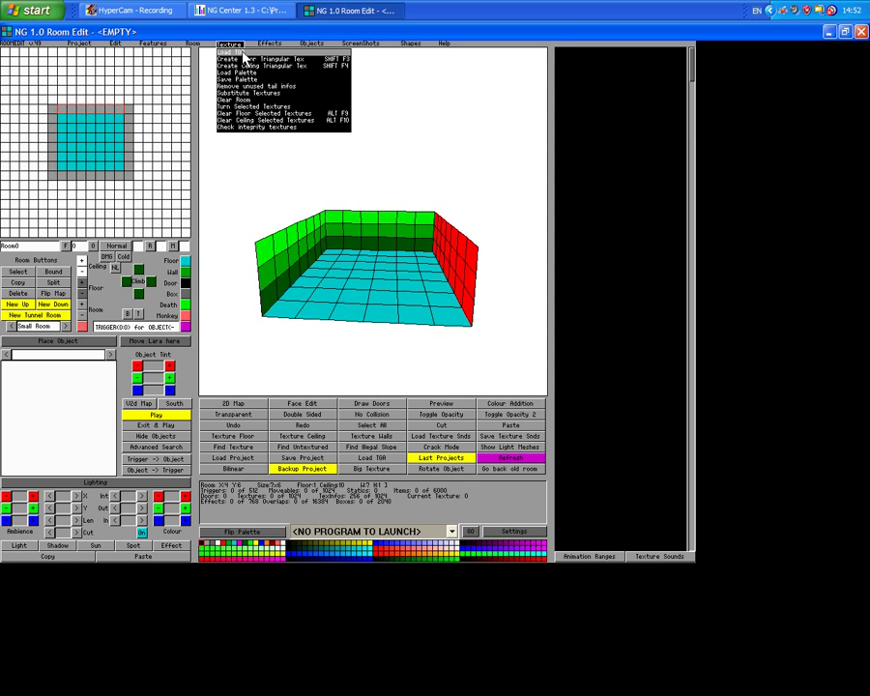
{"action": "left_click", "coordinate": [240, 66]}
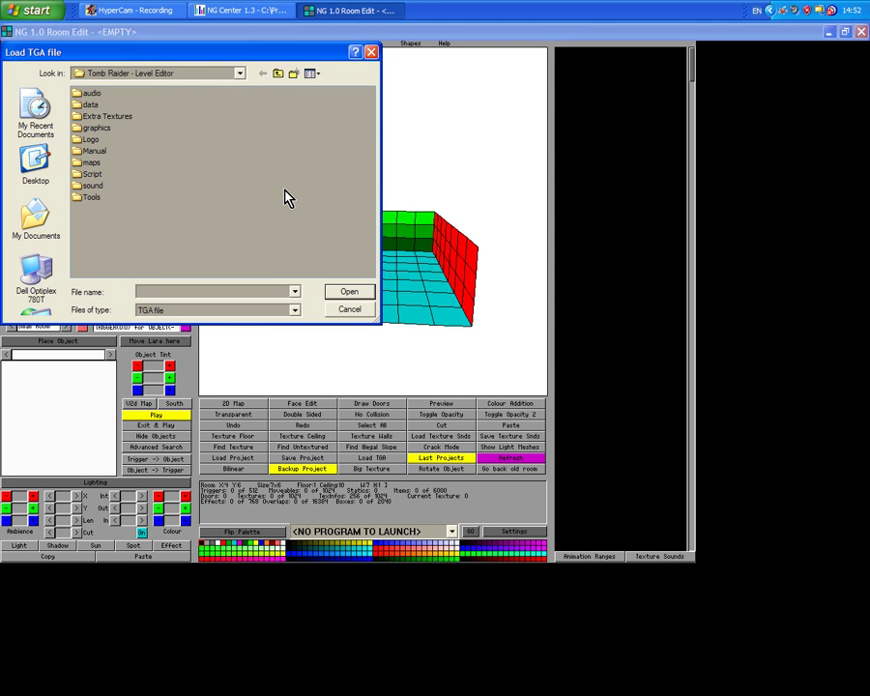
{"action": "mouse_move", "coordinate": [185, 155]}
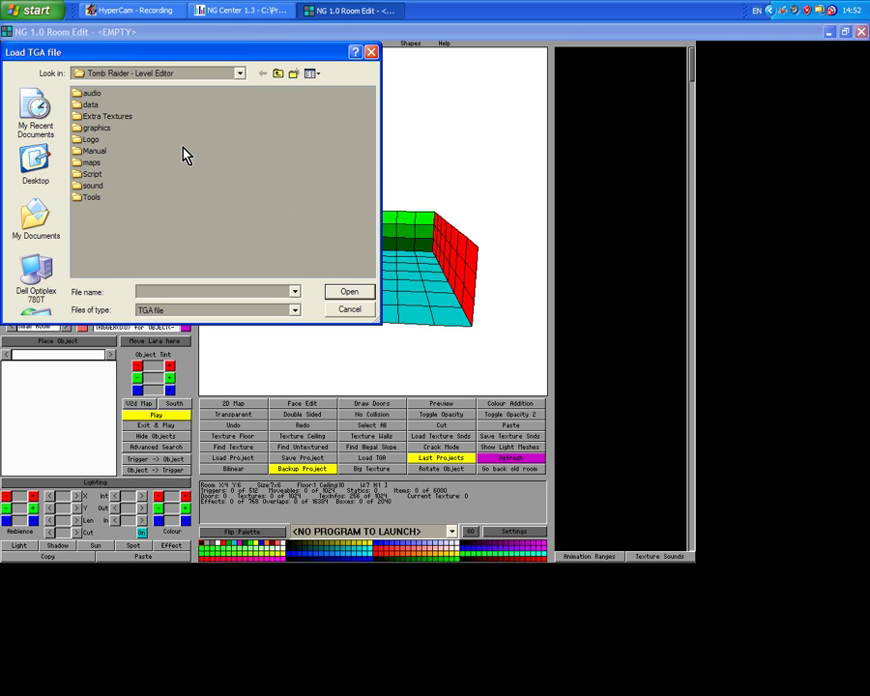
{"action": "mouse_move", "coordinate": [108, 124]}
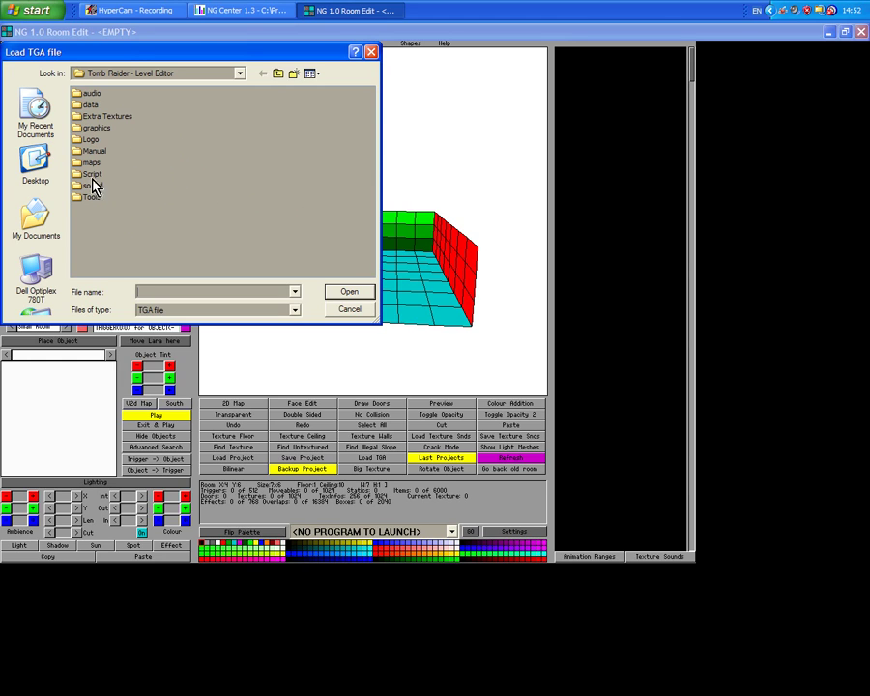
{"action": "left_click", "coordinate": [108, 116]}
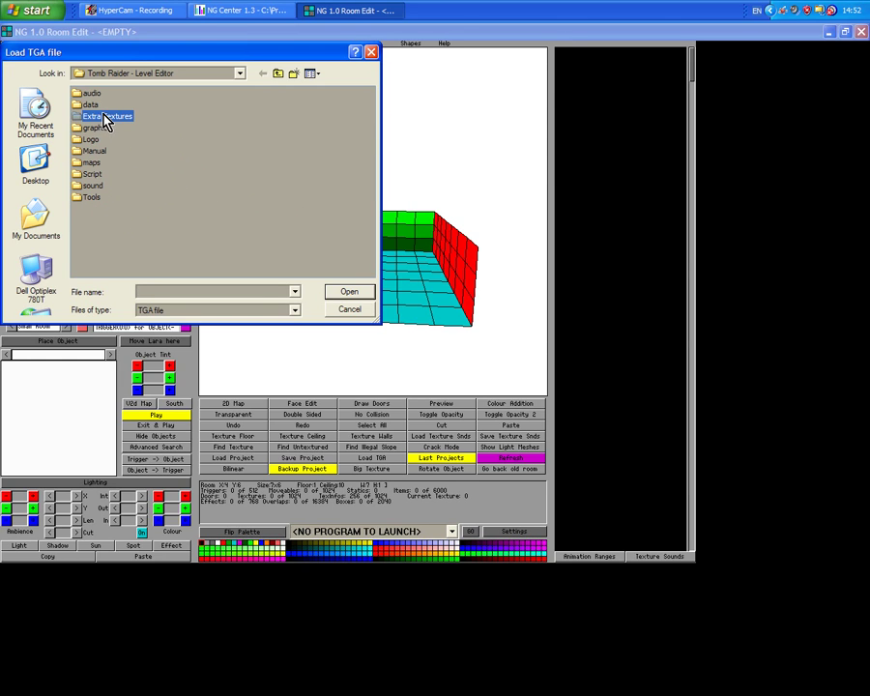
{"action": "double_click", "coordinate": [105, 116]}
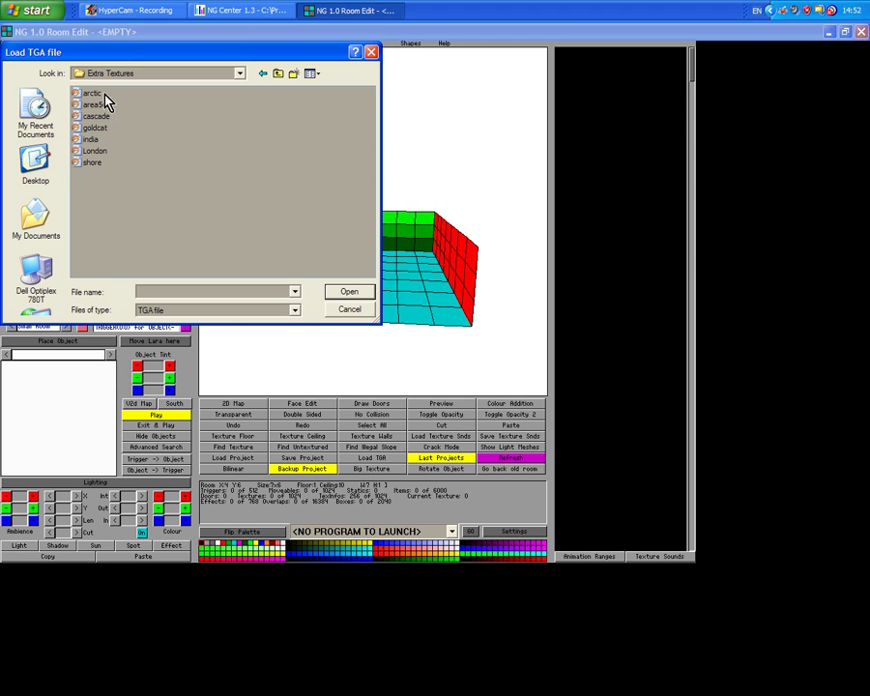
{"action": "left_click", "coordinate": [93, 151]}
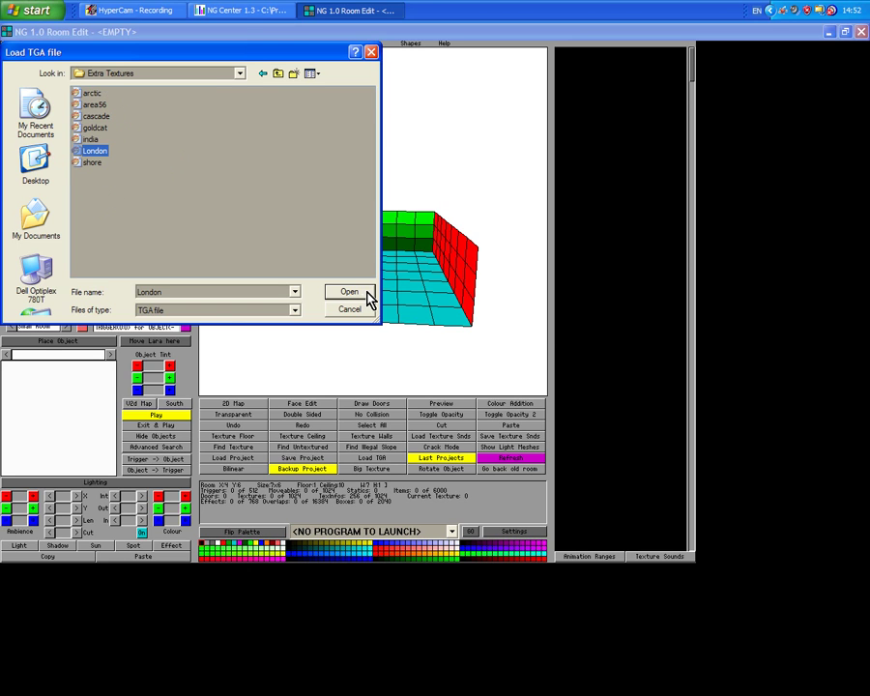
{"action": "left_click", "coordinate": [348, 290]}
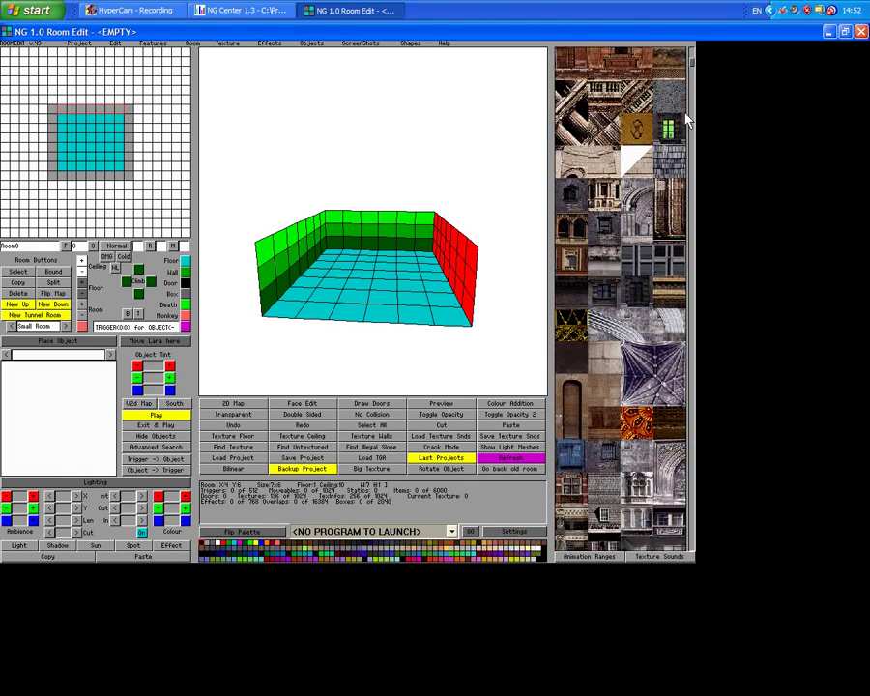
- Scroll through the London texture panel to find a suitable wall texture
{"action": "scroll", "scroll_direction": "down", "scroll_amount": 3}
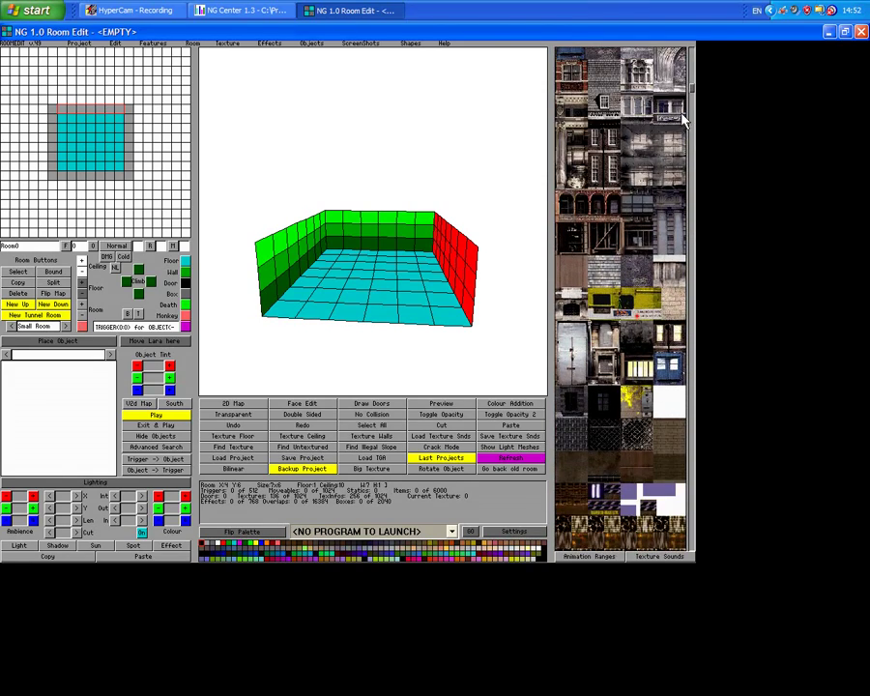
{"action": "scroll", "scroll_direction": "down", "scroll_amount": 3}
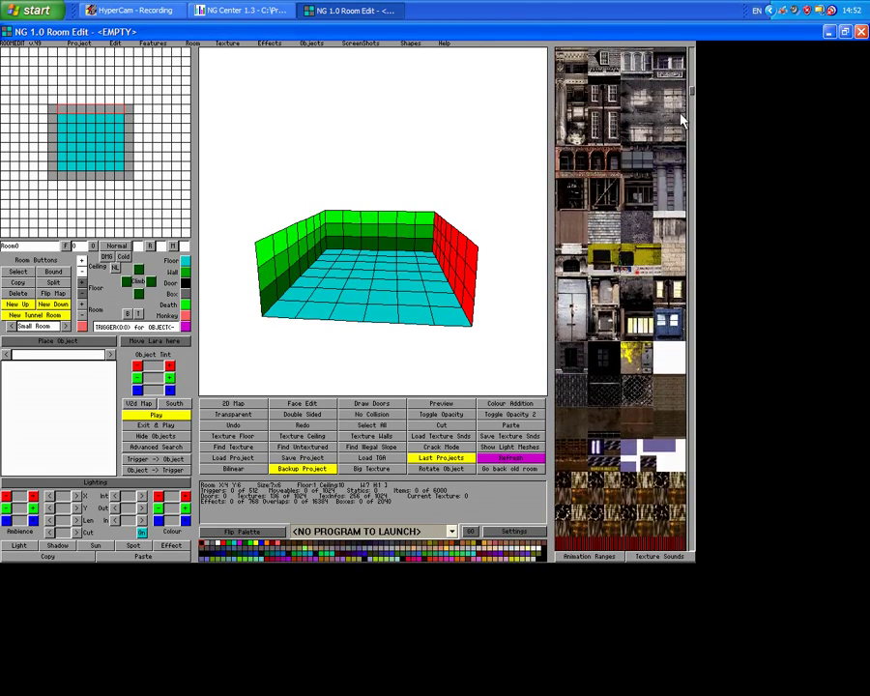
{"action": "scroll", "scroll_direction": "down", "scroll_amount": 3}
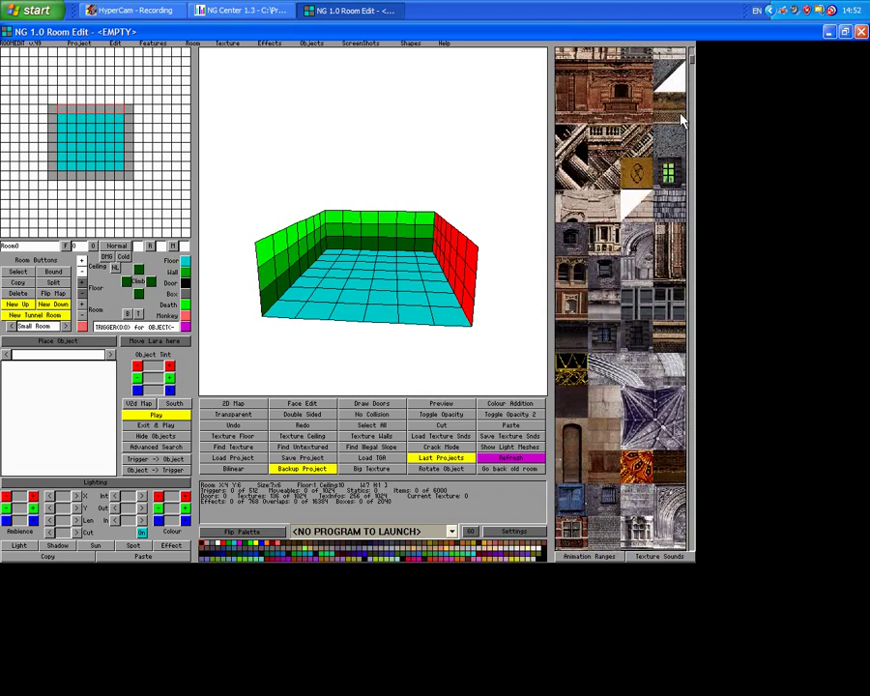
{"action": "scroll", "scroll_direction": "down", "scroll_amount": 3}
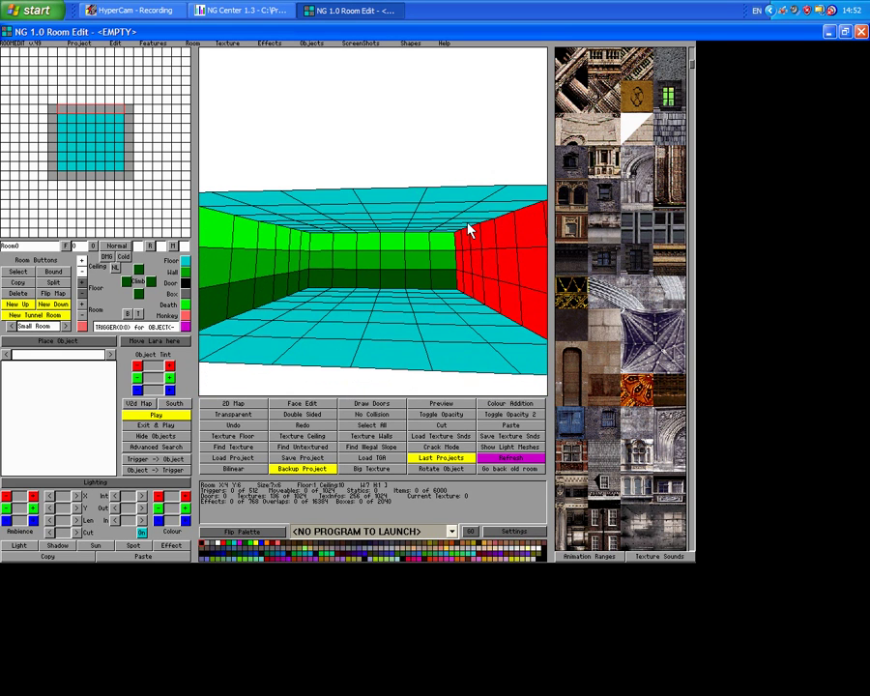
{"action": "scroll", "scroll_direction": "down", "scroll_amount": 3}
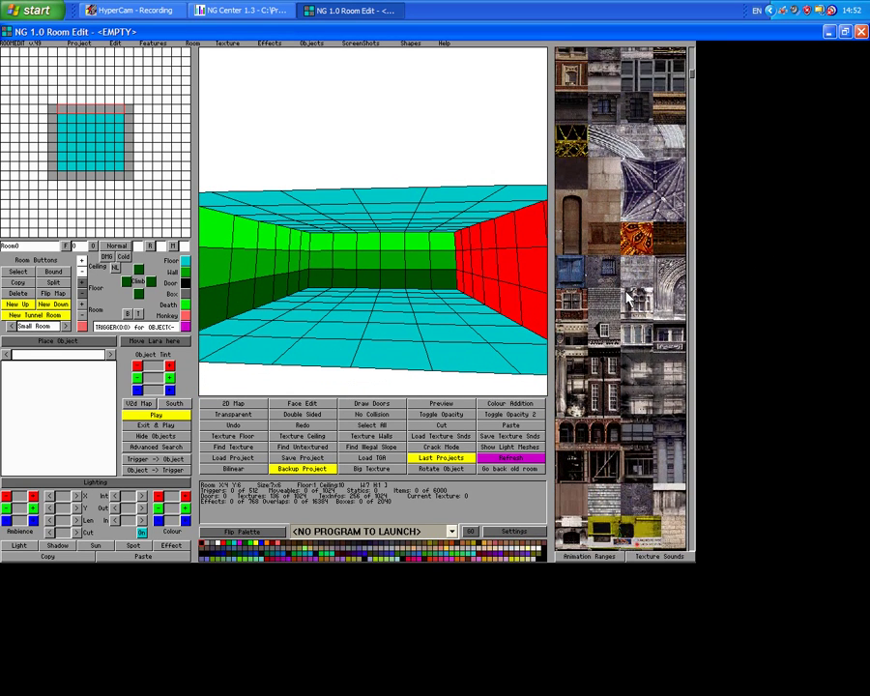
{"action": "scroll", "scroll_direction": "up", "scroll_amount": 3}
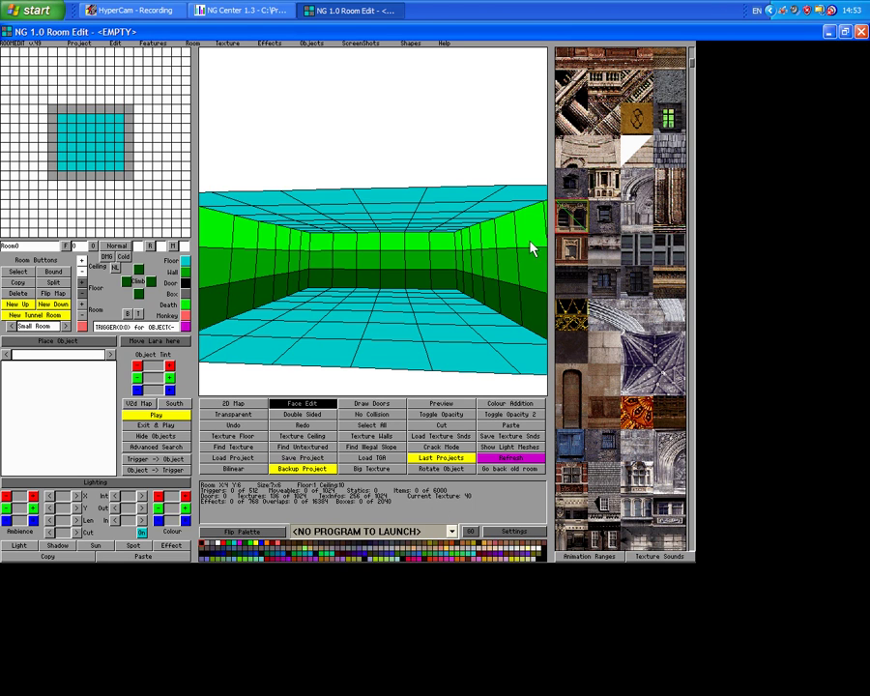
{"action": "mouse_move", "coordinate": [447, 252]}
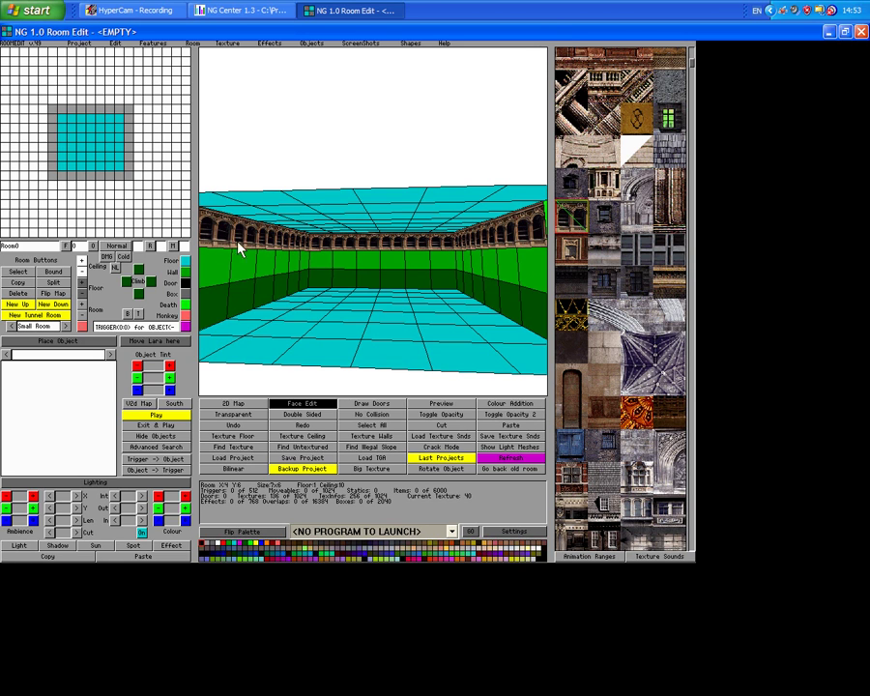
{"action": "mouse_move", "coordinate": [433, 288]}
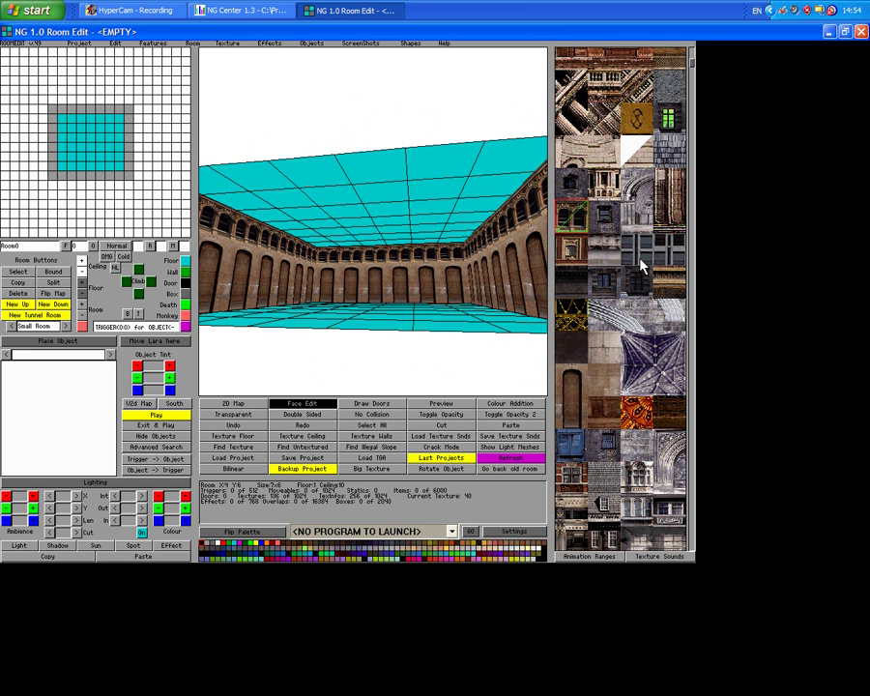
{"action": "mouse_move", "coordinate": [694, 274]}
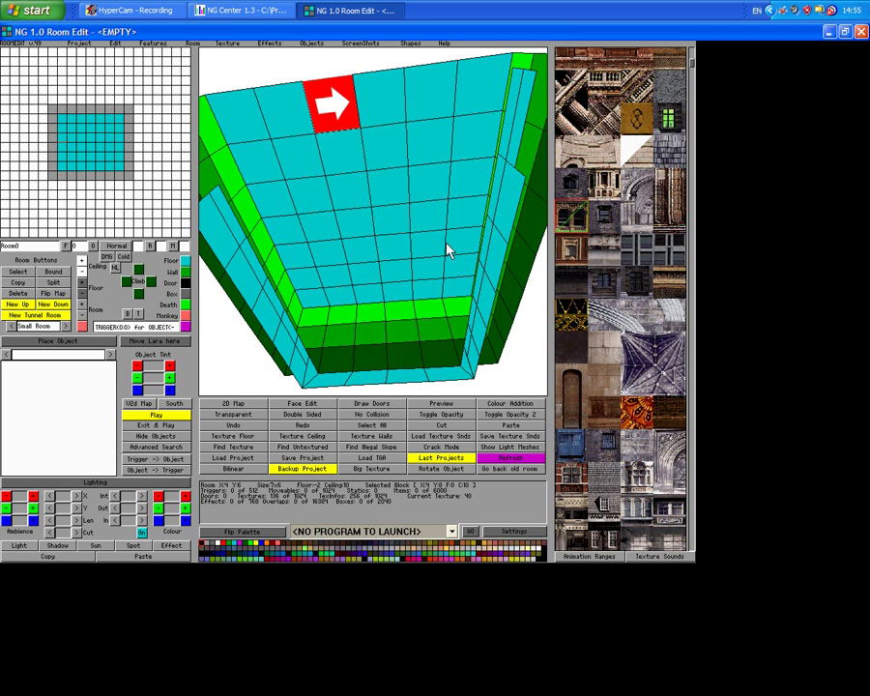
- Select the central block of tiles and apply the arched-window stone texture to it
{"action": "left_click", "coordinate": [338, 108]}
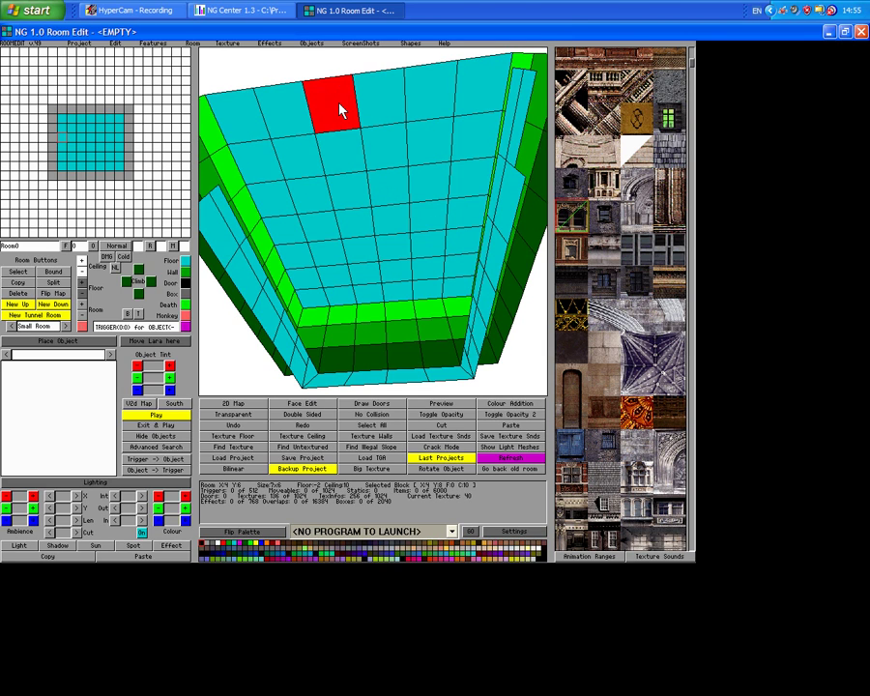
{"action": "mouse_move", "coordinate": [366, 164]}
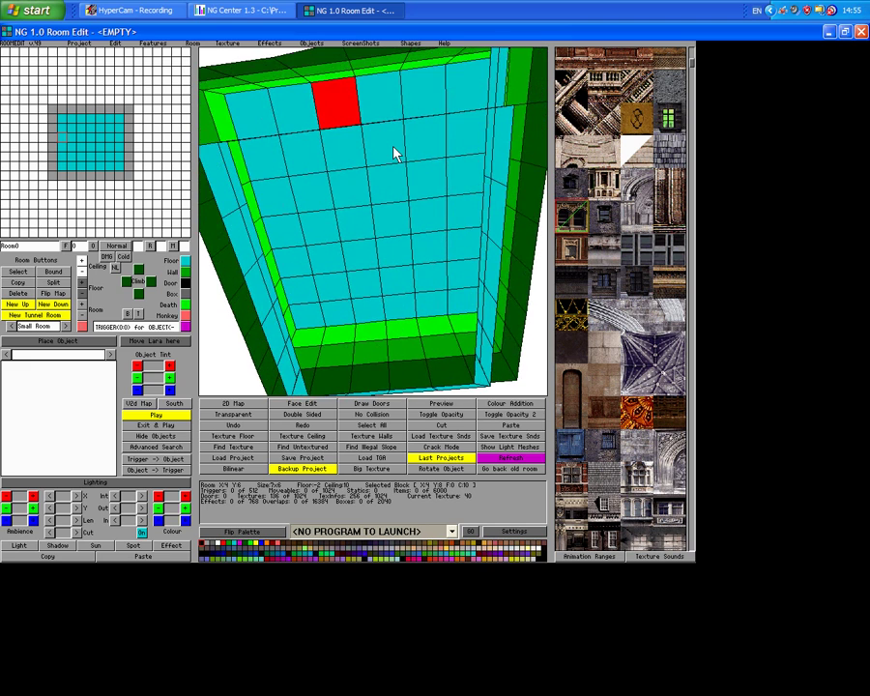
{"action": "left_click", "coordinate": [301, 155]}
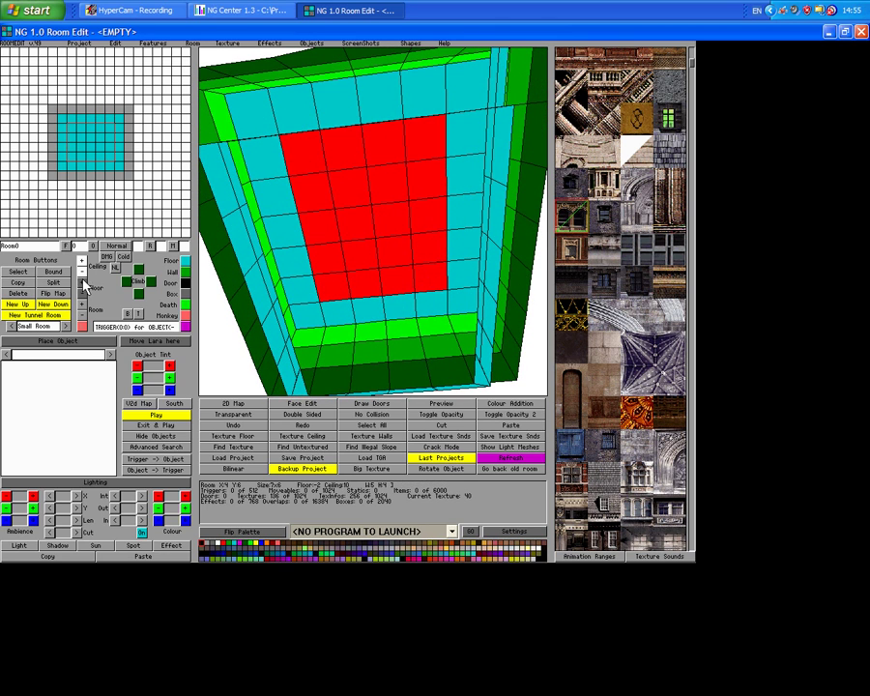
{"action": "left_click", "coordinate": [83, 263]}
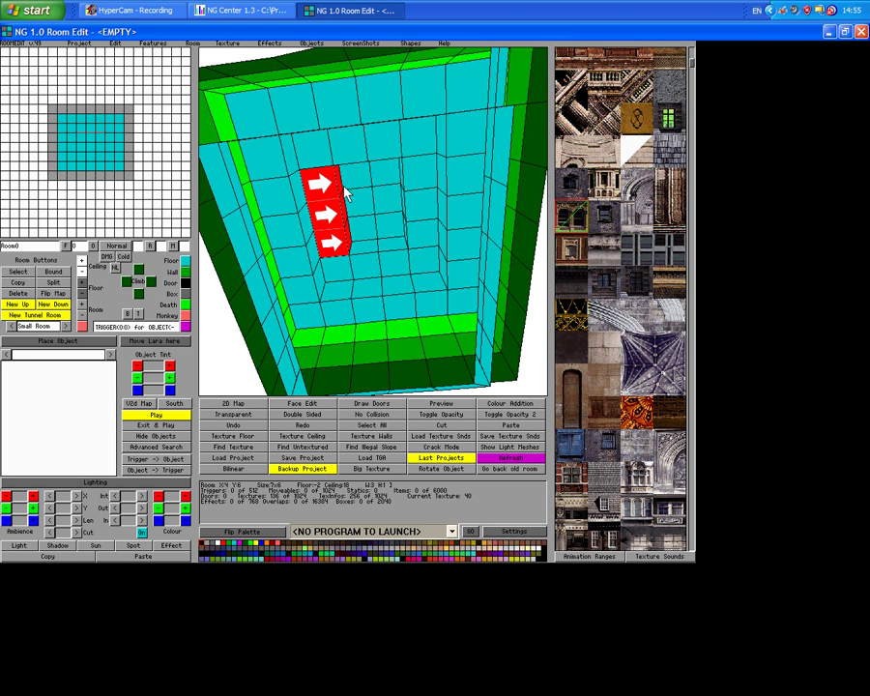
{"action": "mouse_move", "coordinate": [81, 278]}
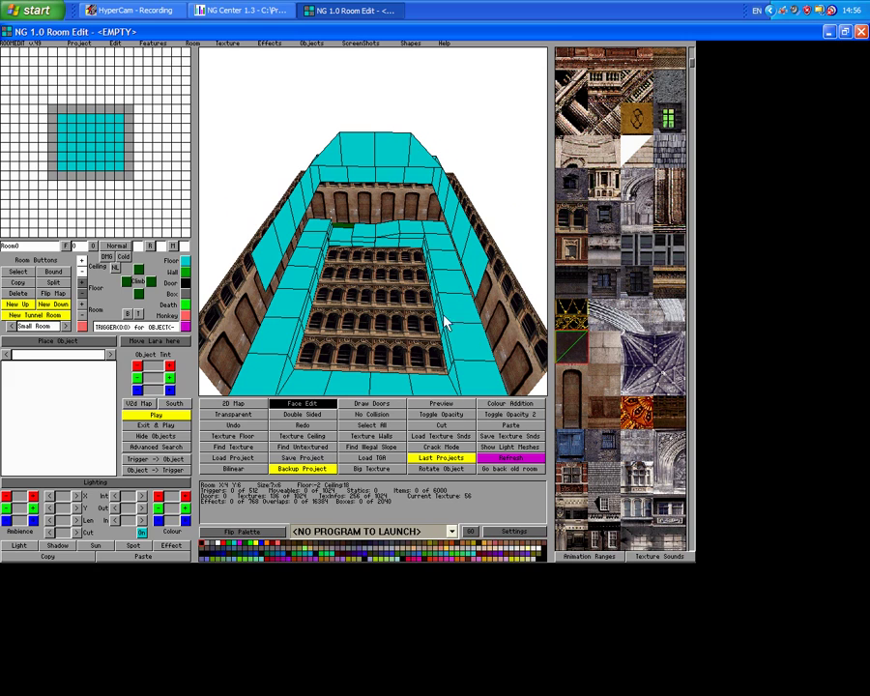
- Cover the floor centre with the dark tile texture and browse further texture pages
{"action": "left_click", "coordinate": [350, 274]}
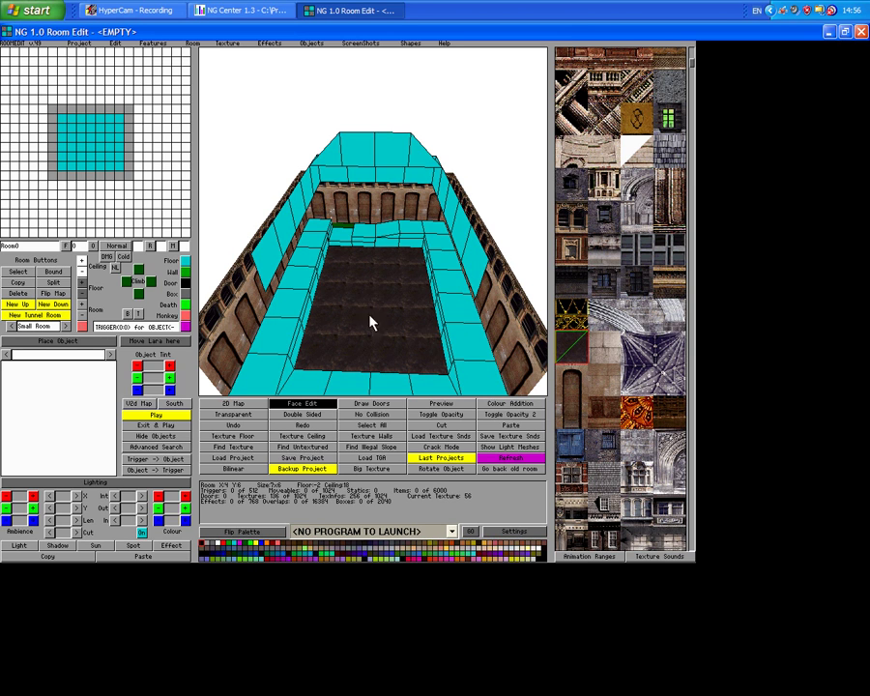
{"action": "mouse_move", "coordinate": [368, 350]}
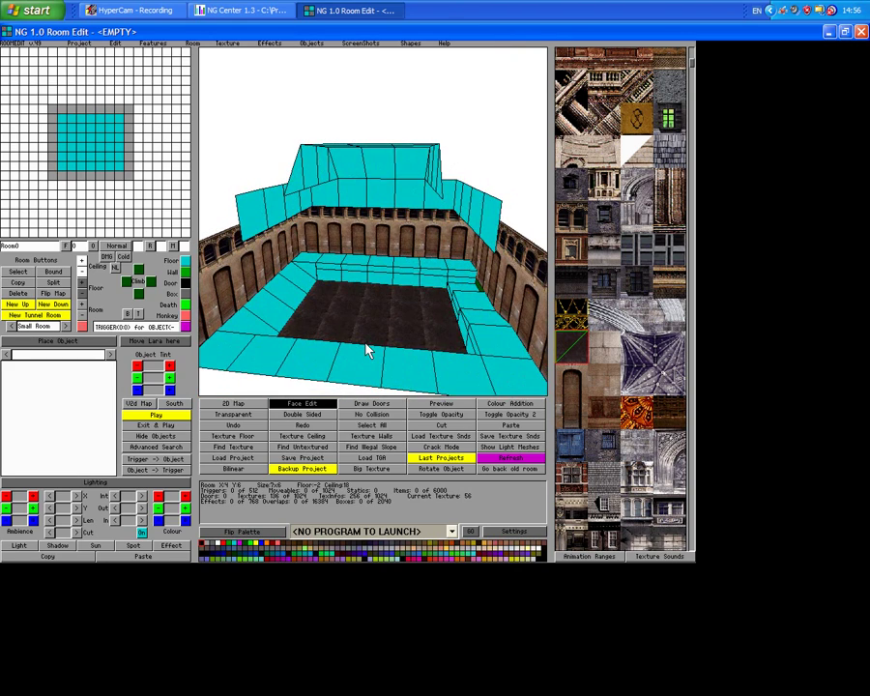
{"action": "scroll", "scroll_direction": "down", "scroll_amount": 3}
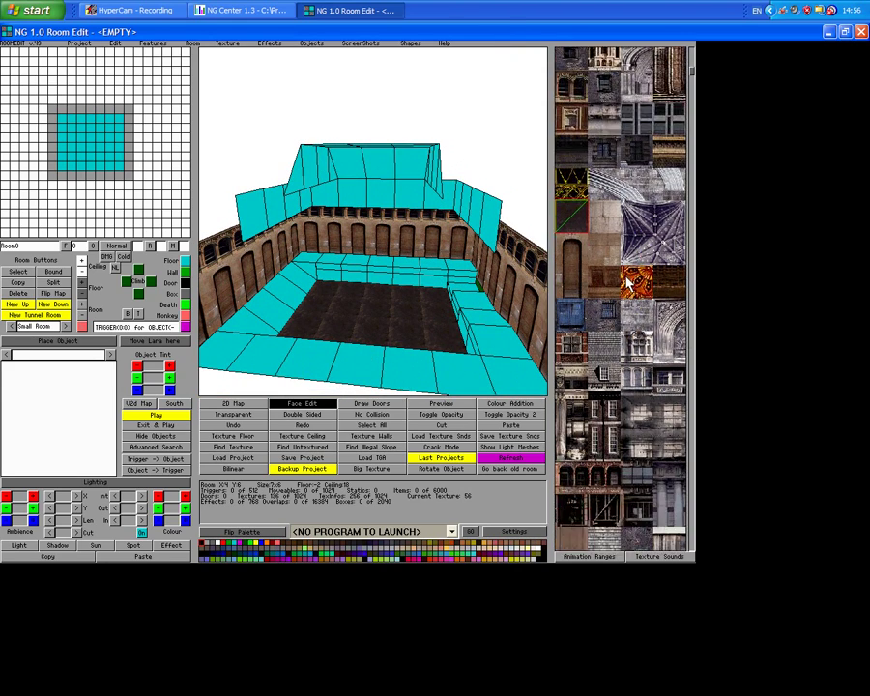
{"action": "scroll", "scroll_direction": "down", "scroll_amount": 3}
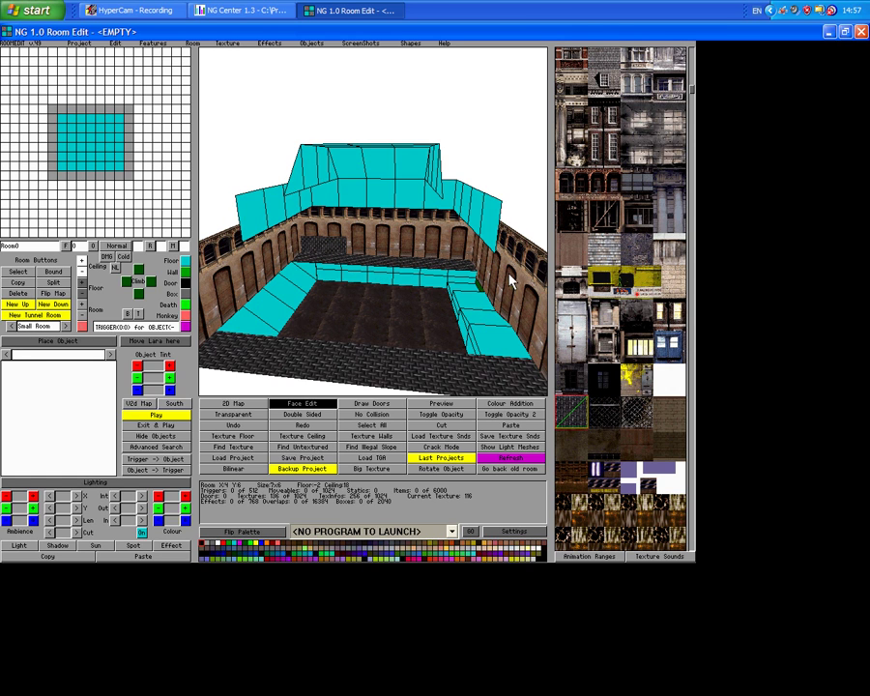
{"action": "scroll", "scroll_direction": "down", "scroll_amount": 3}
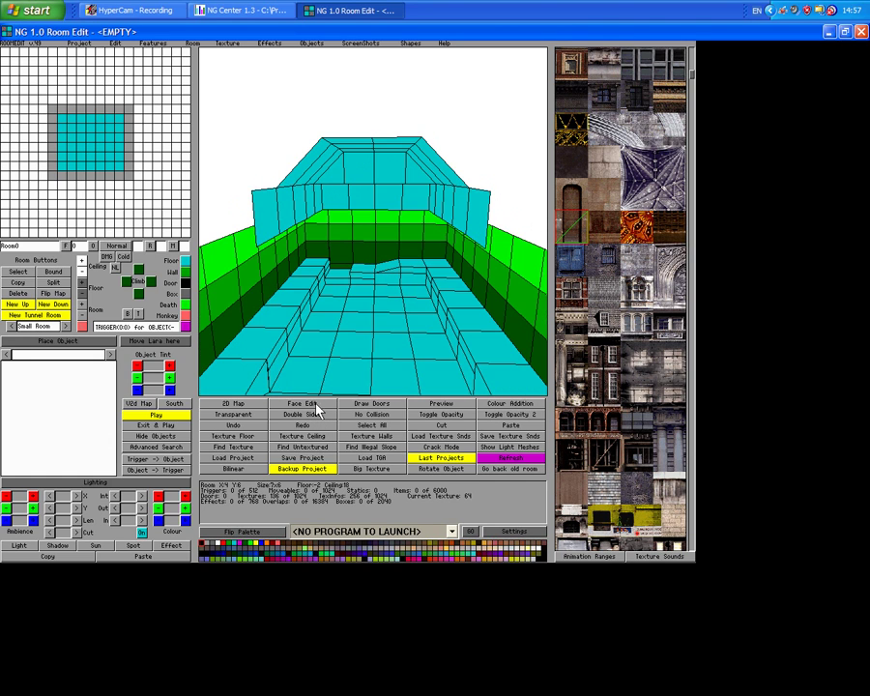
{"action": "mouse_move", "coordinate": [410, 253]}
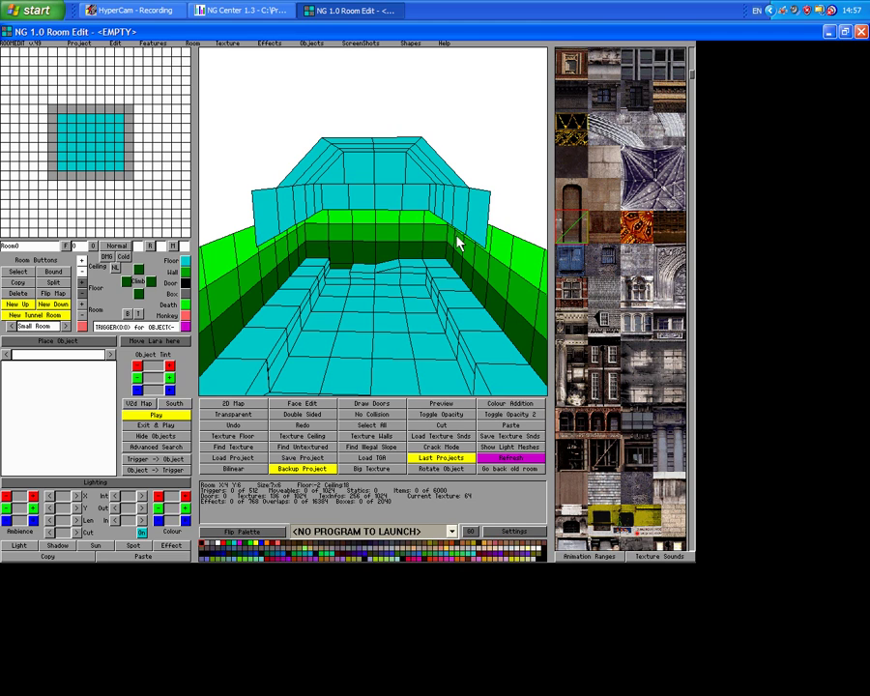
{"action": "mouse_move", "coordinate": [414, 238]}
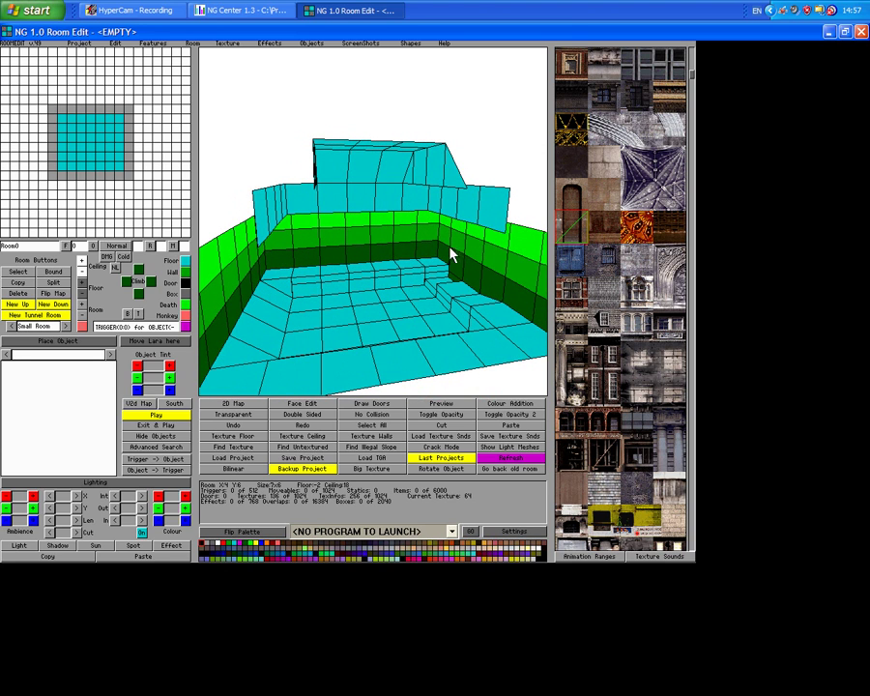
{"action": "mouse_move", "coordinate": [408, 300]}
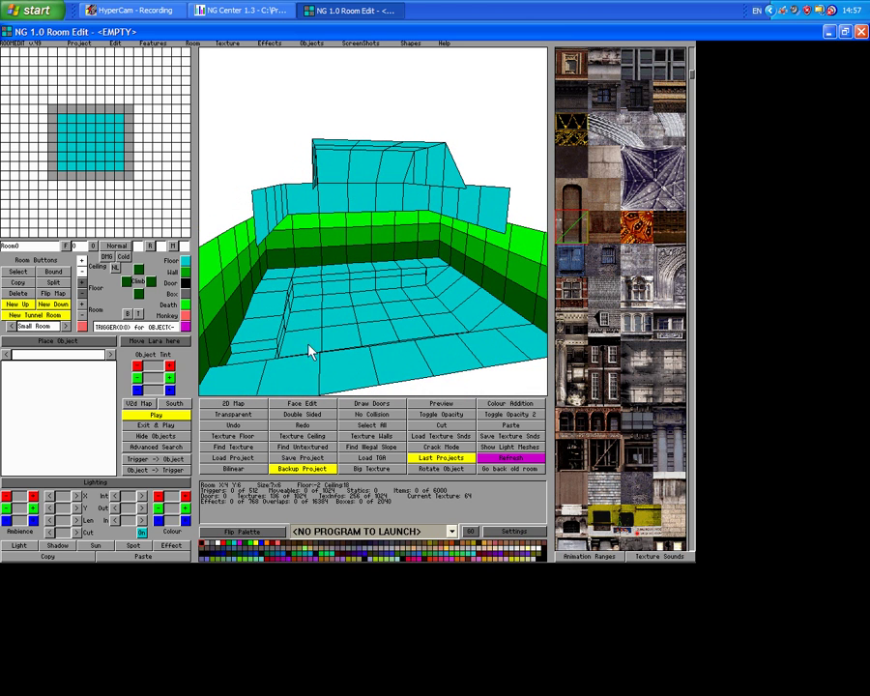
{"action": "mouse_move", "coordinate": [416, 333]}
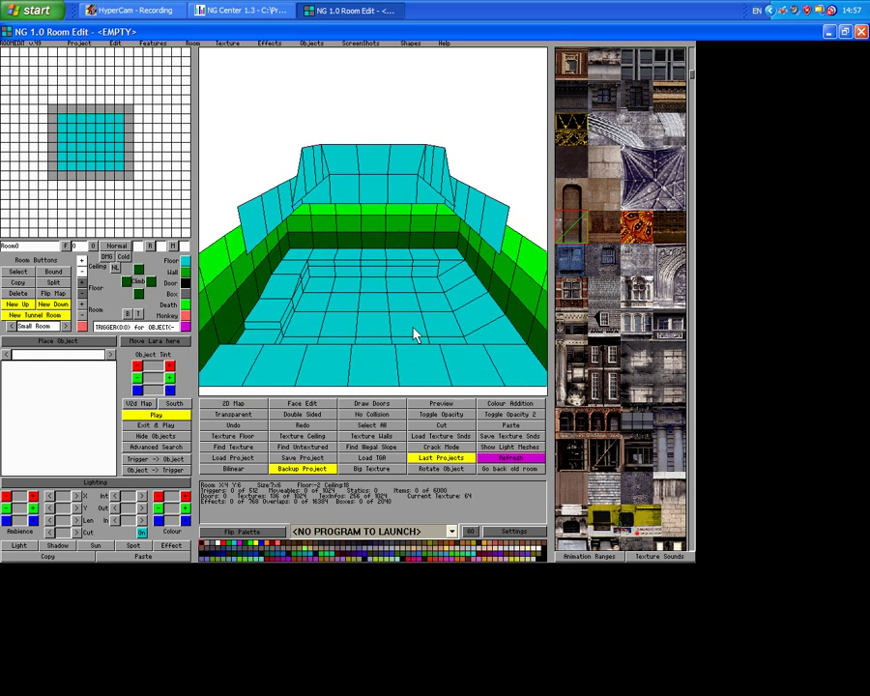
- Re-enable Face Edit so the room's arched-window walls and dark floor show again
{"action": "left_click", "coordinate": [301, 404]}
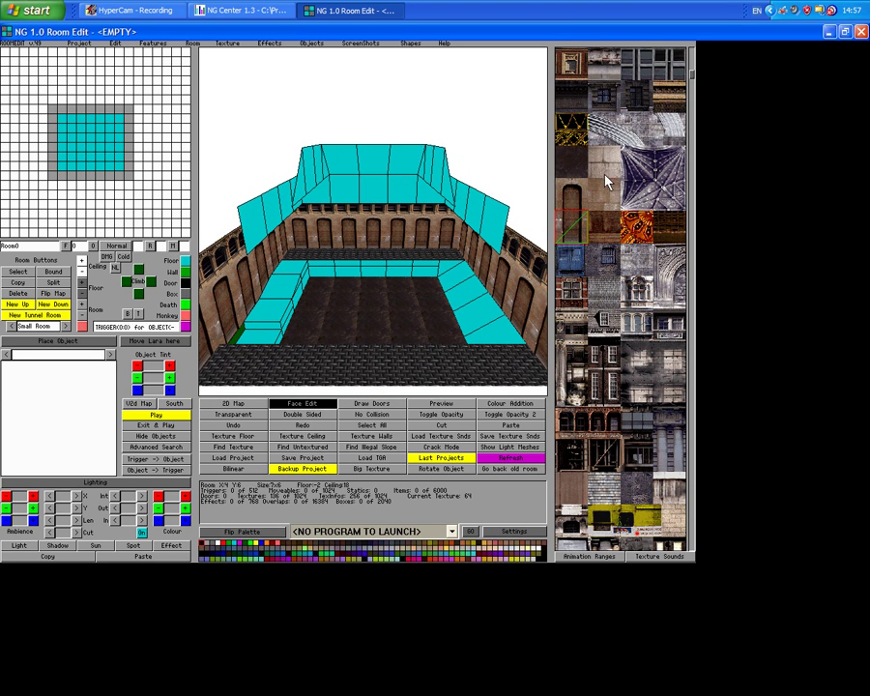
- Apply the metal grating texture to the raised floor border faces, browsing more textures
{"action": "left_click", "coordinate": [601, 164]}
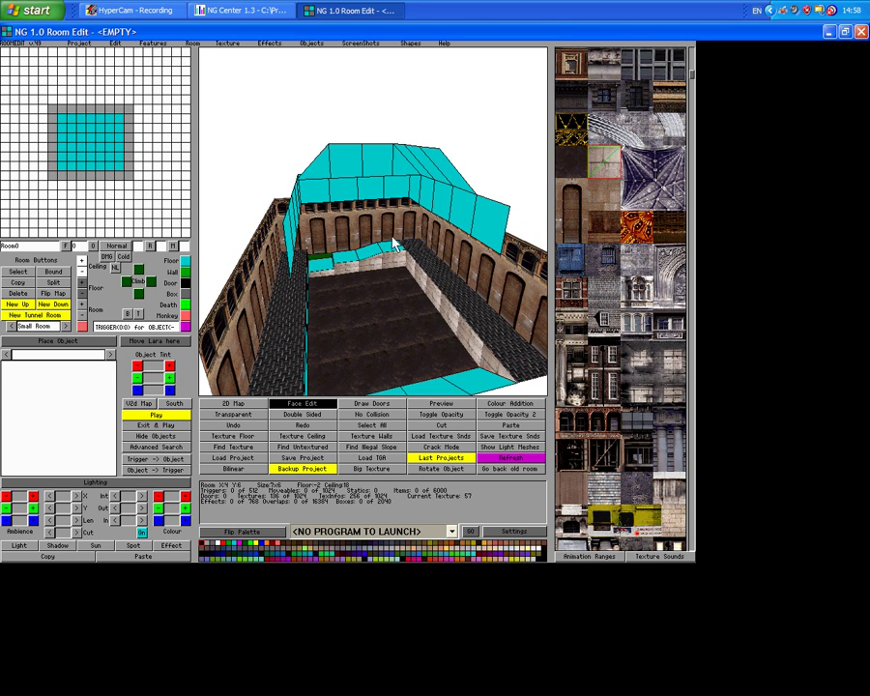
{"action": "mouse_move", "coordinate": [387, 263]}
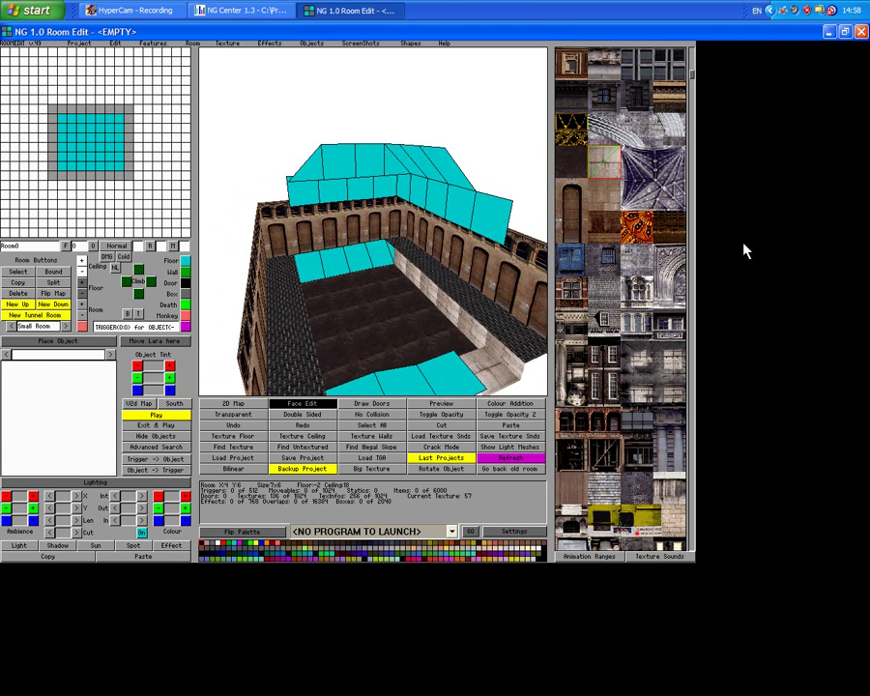
{"action": "scroll", "scroll_direction": "down", "scroll_amount": 3}
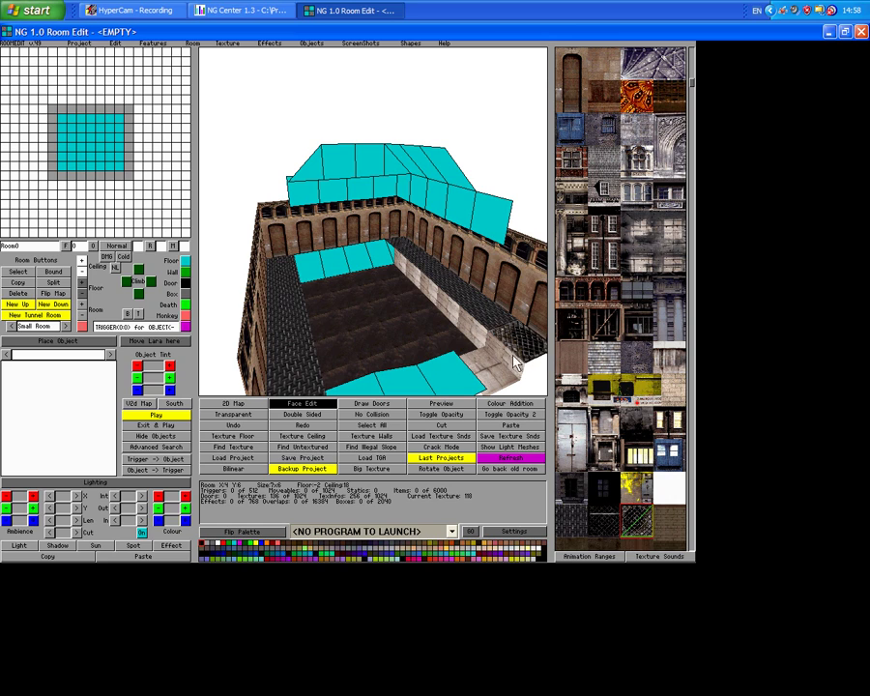
{"action": "mouse_move", "coordinate": [404, 252]}
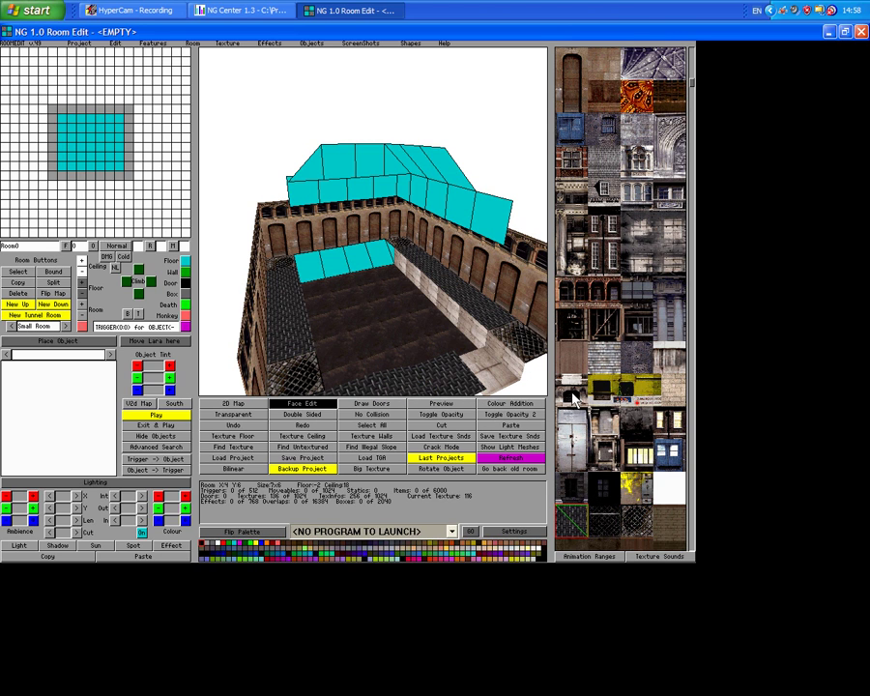
{"action": "scroll", "scroll_direction": "down", "scroll_amount": 3}
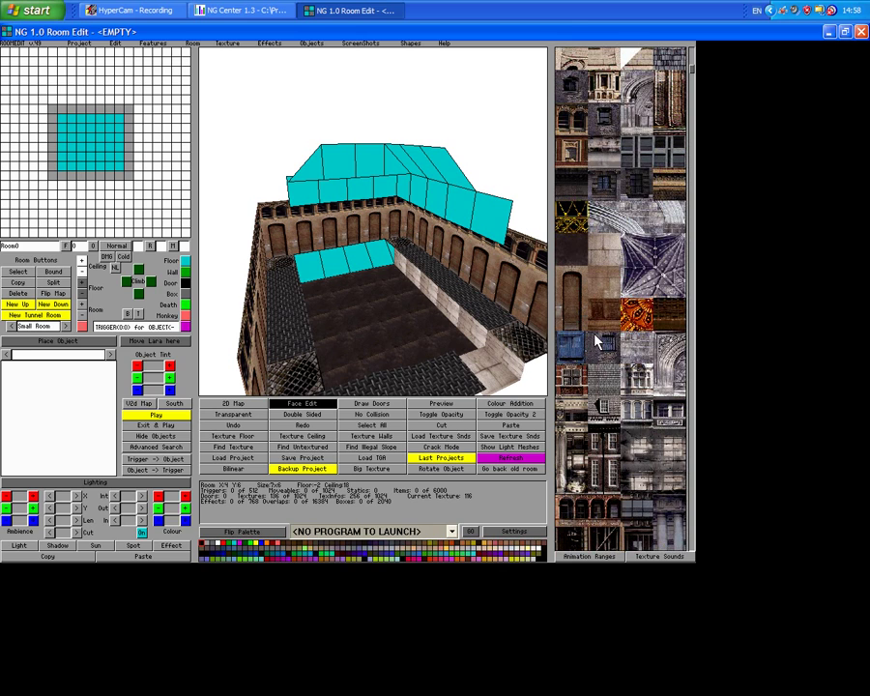
{"action": "scroll", "scroll_direction": "down", "scroll_amount": 3}
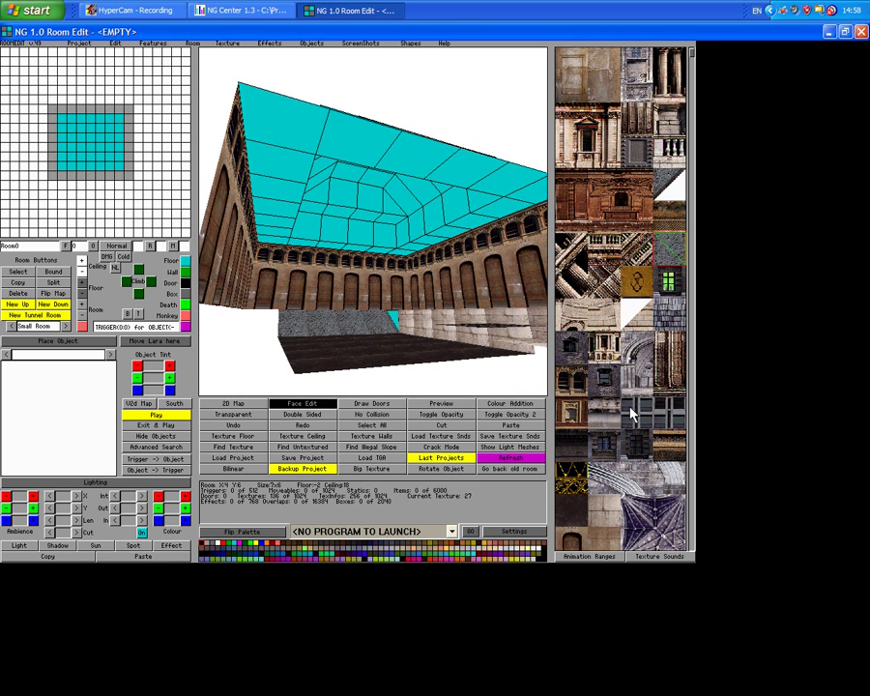
- Apply London arched-window stone to the sloped ceiling sides and a patterned texture to the centre
{"action": "scroll", "scroll_direction": "down", "scroll_amount": 3}
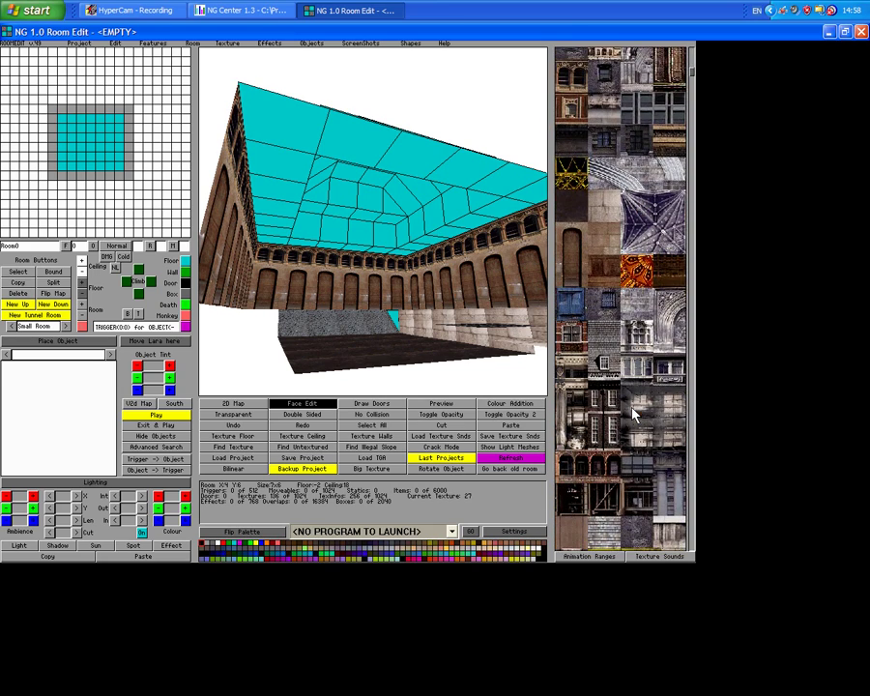
{"action": "scroll", "scroll_direction": "down", "scroll_amount": 3}
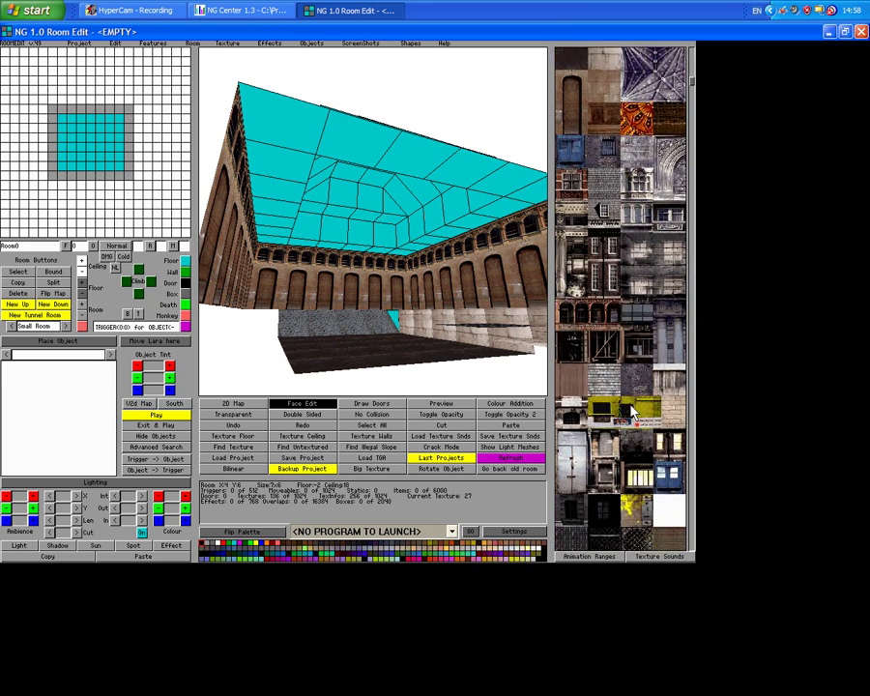
{"action": "scroll", "scroll_direction": "down", "scroll_amount": 3}
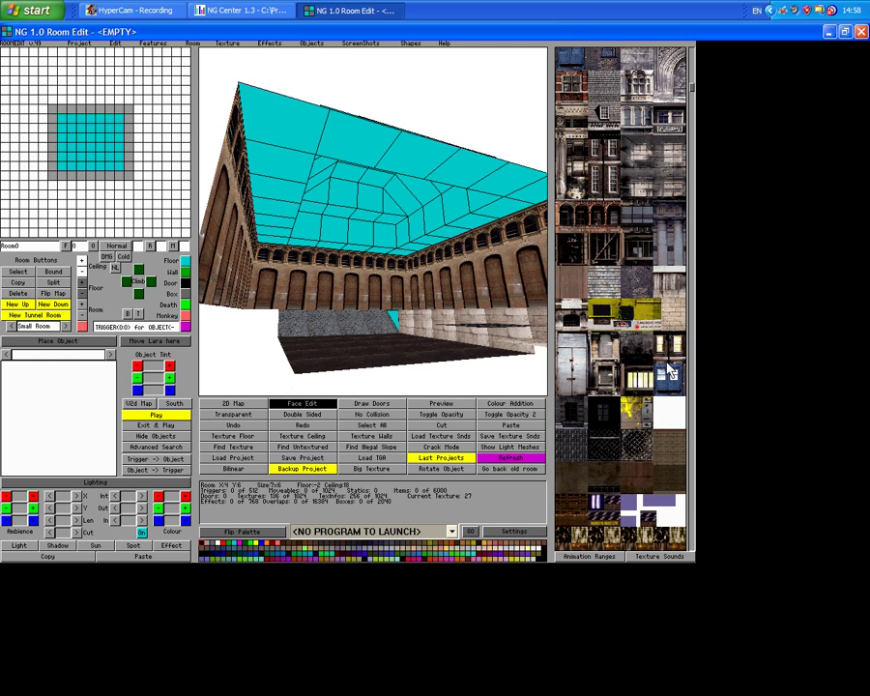
{"action": "scroll", "scroll_direction": "down", "scroll_amount": 3}
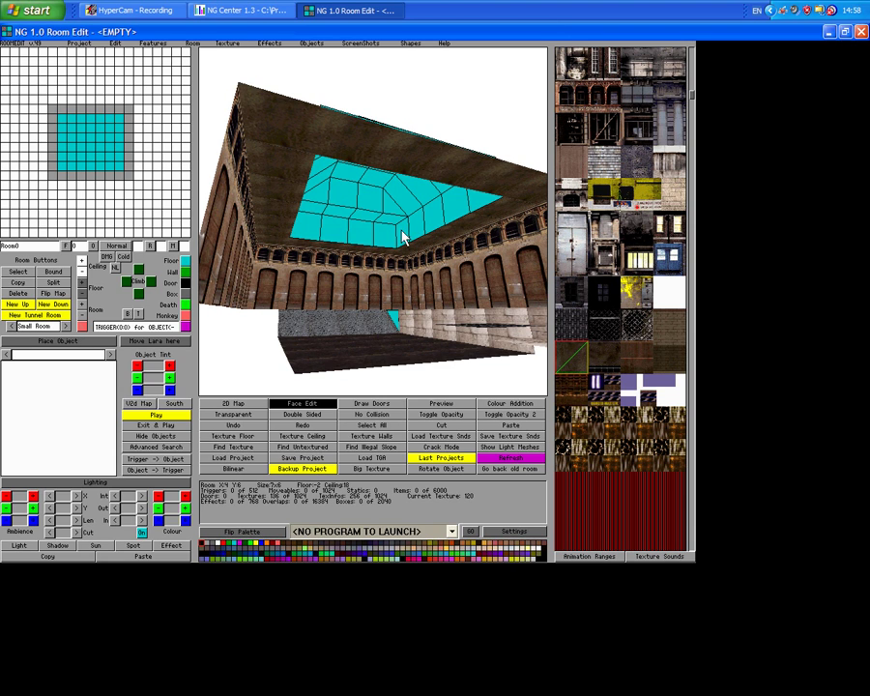
{"action": "scroll", "scroll_direction": "down", "scroll_amount": 3}
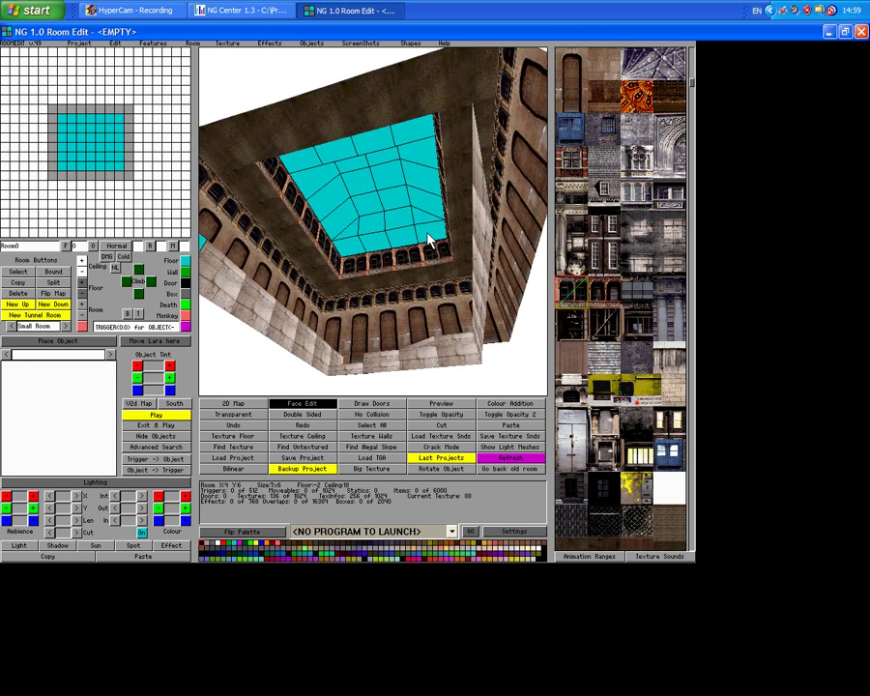
{"action": "scroll", "scroll_direction": "down", "scroll_amount": 3}
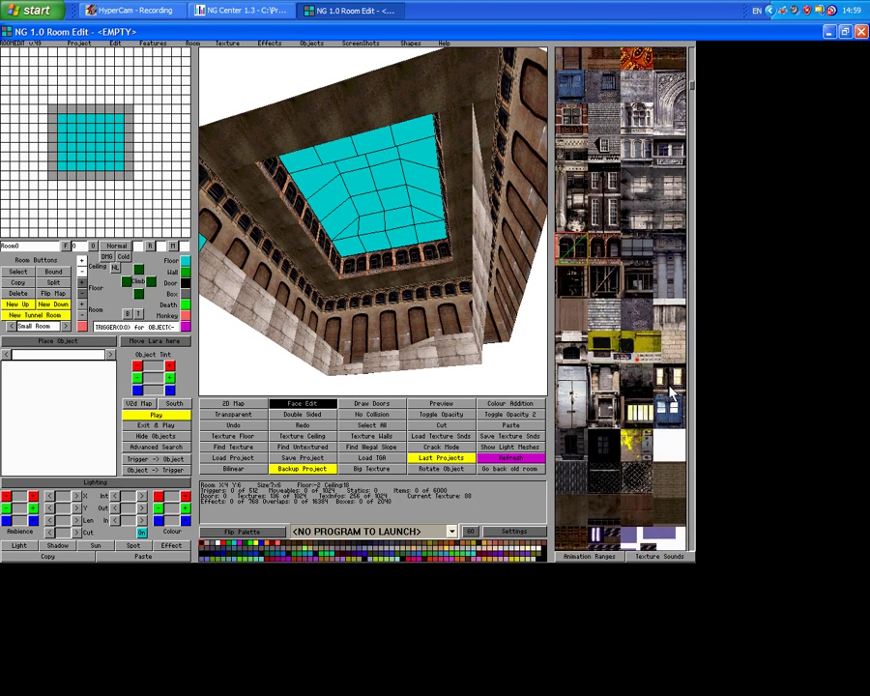
{"action": "scroll", "scroll_direction": "down", "scroll_amount": 3}
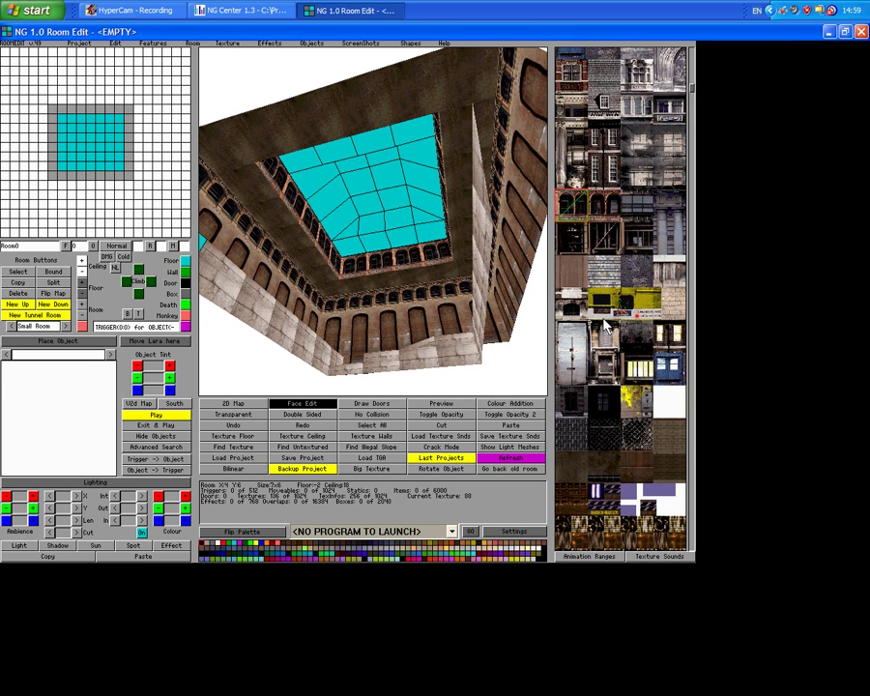
{"action": "scroll", "scroll_direction": "down", "scroll_amount": 3}
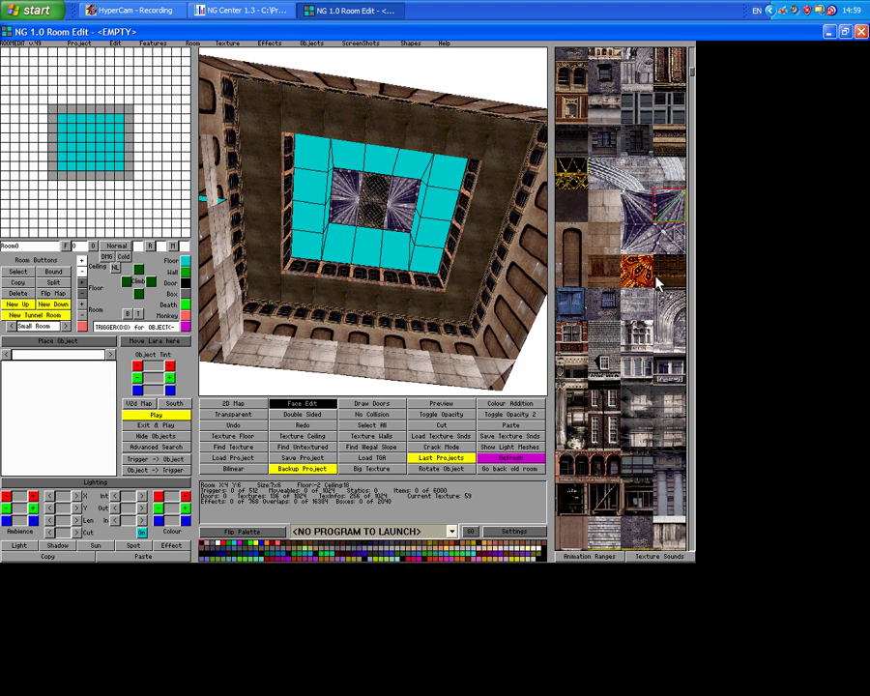
{"action": "mouse_move", "coordinate": [621, 437]}
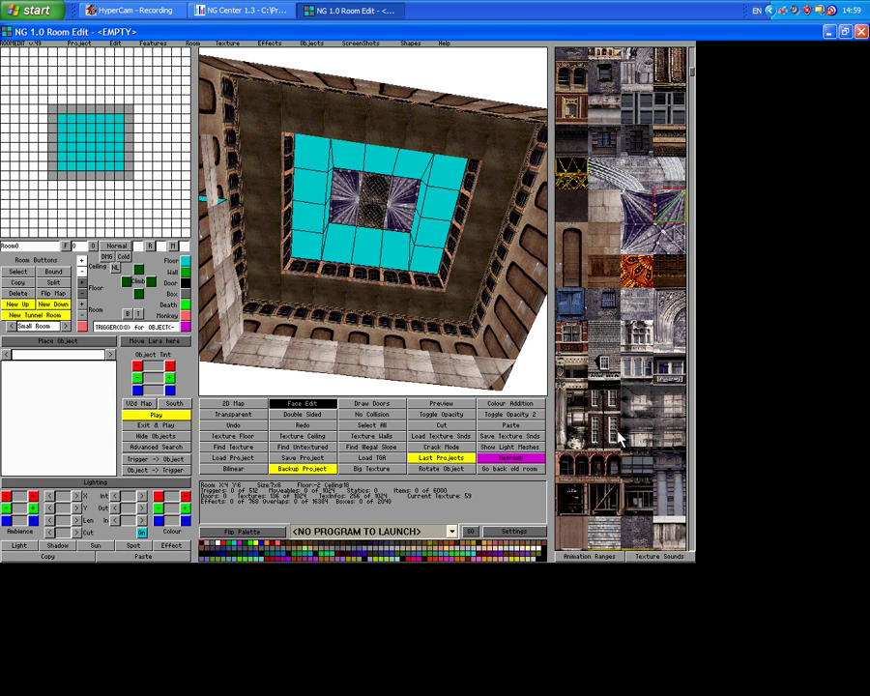
- Cover the cyan tiles ringing the patterned ceiling centre with brown London stone texture
{"action": "scroll", "scroll_direction": "up", "scroll_amount": 3}
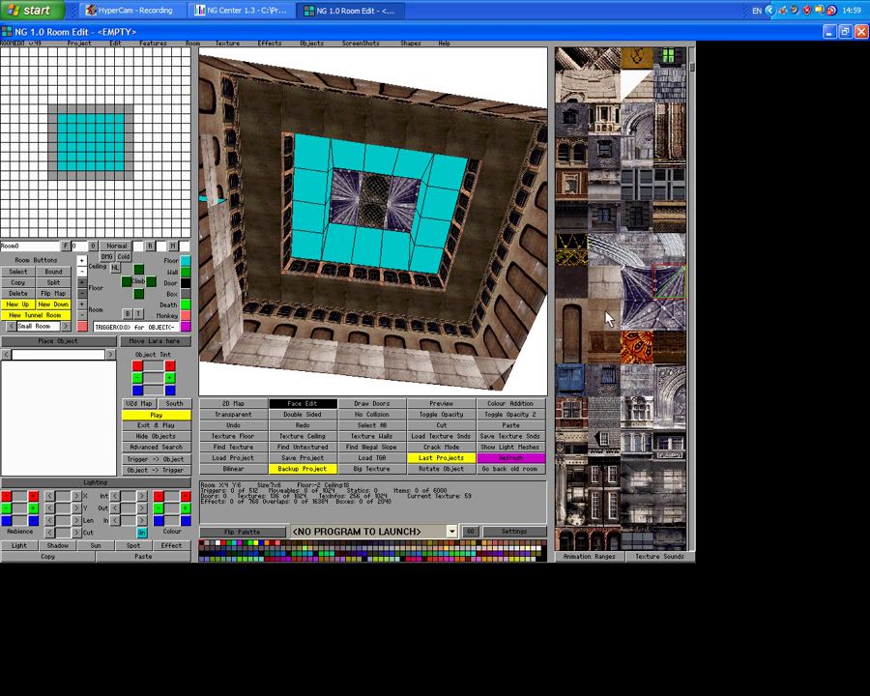
{"action": "scroll", "scroll_direction": "down", "scroll_amount": 3}
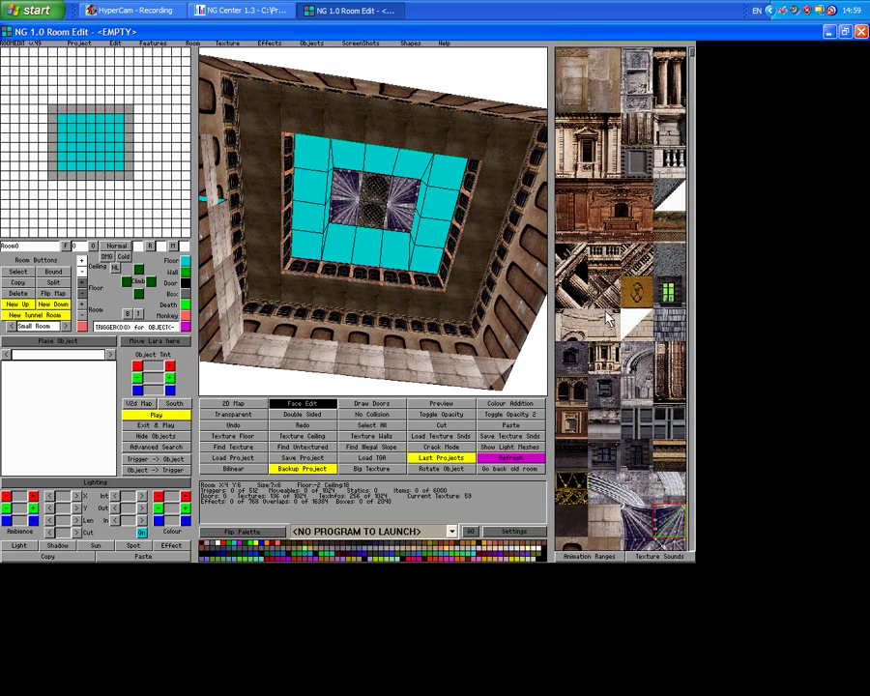
{"action": "scroll", "scroll_direction": "down", "scroll_amount": 3}
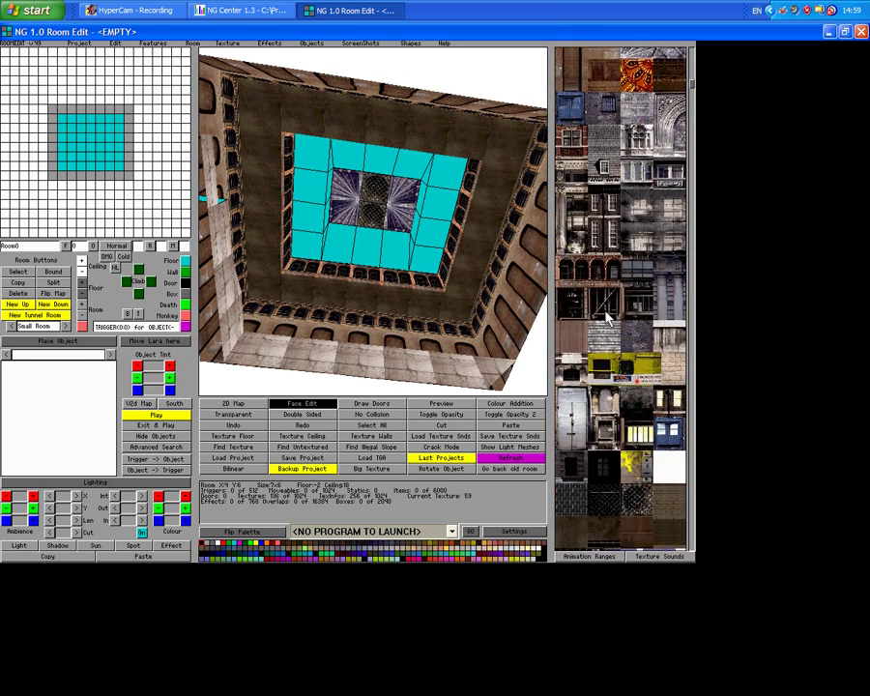
{"action": "scroll", "scroll_direction": "down", "scroll_amount": 3}
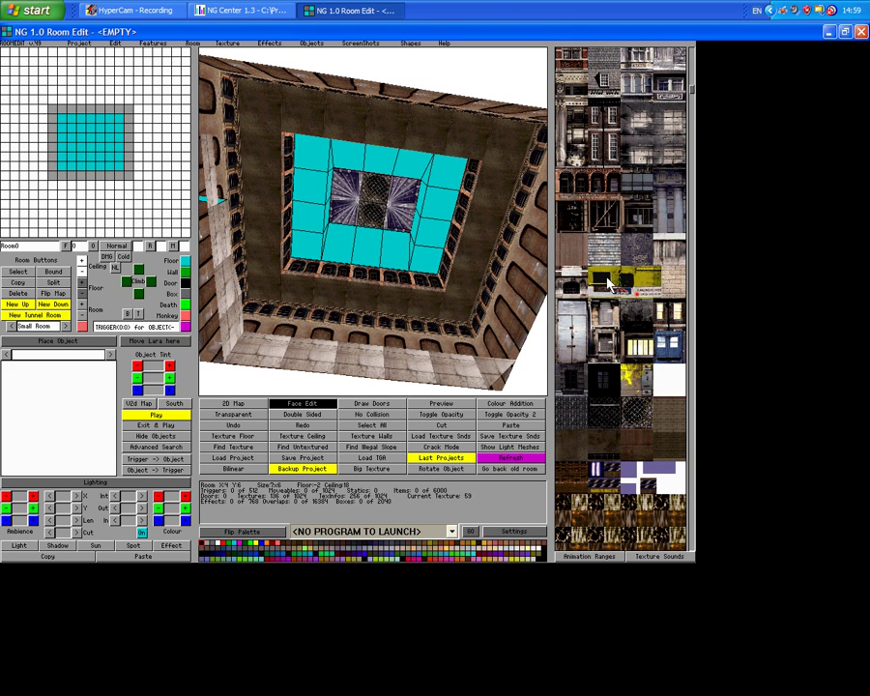
{"action": "scroll", "scroll_direction": "down", "scroll_amount": 3}
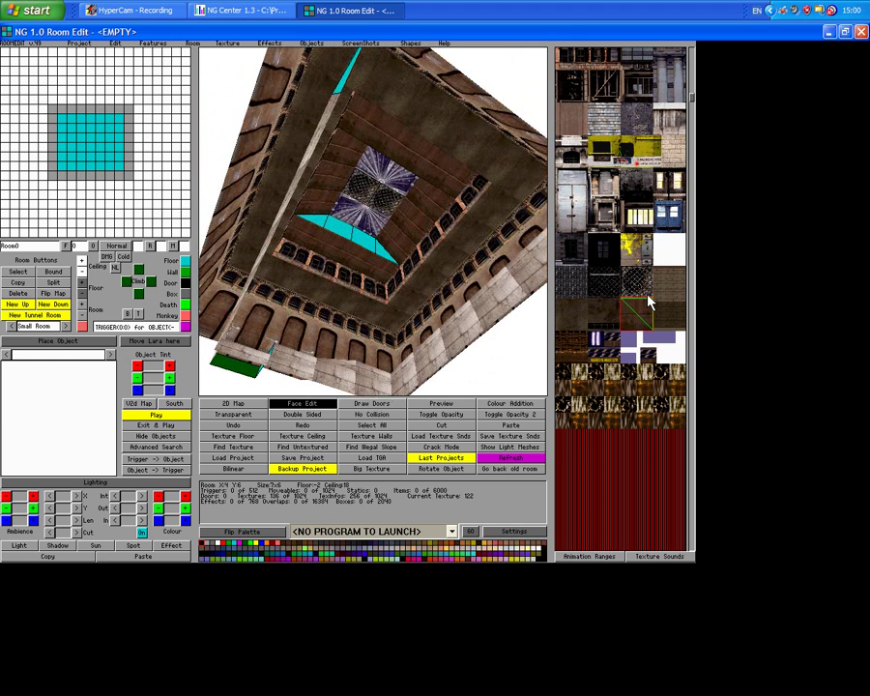
{"action": "scroll", "scroll_direction": "down", "scroll_amount": 3}
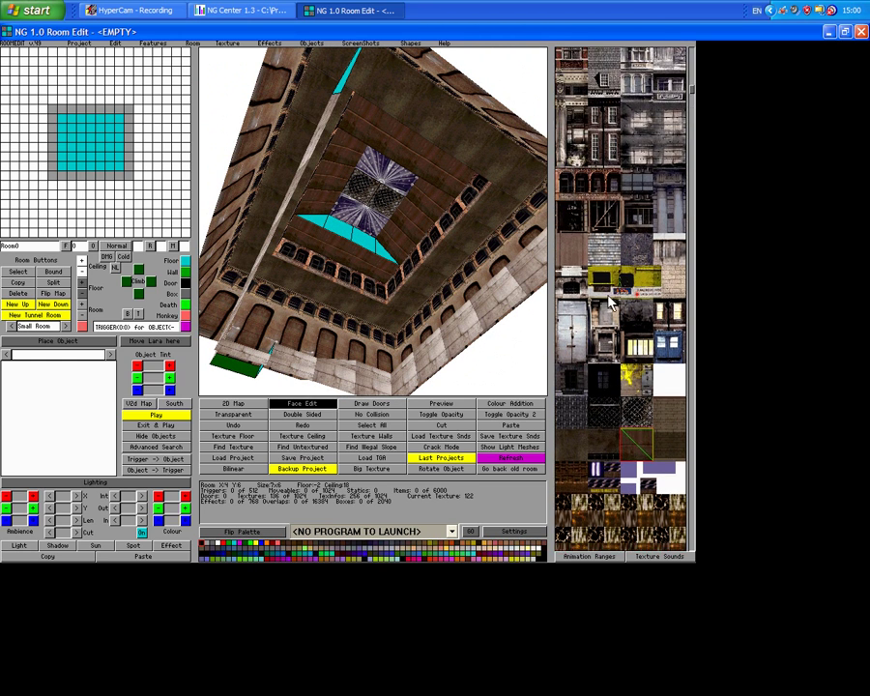
{"action": "scroll", "scroll_direction": "down", "scroll_amount": 3}
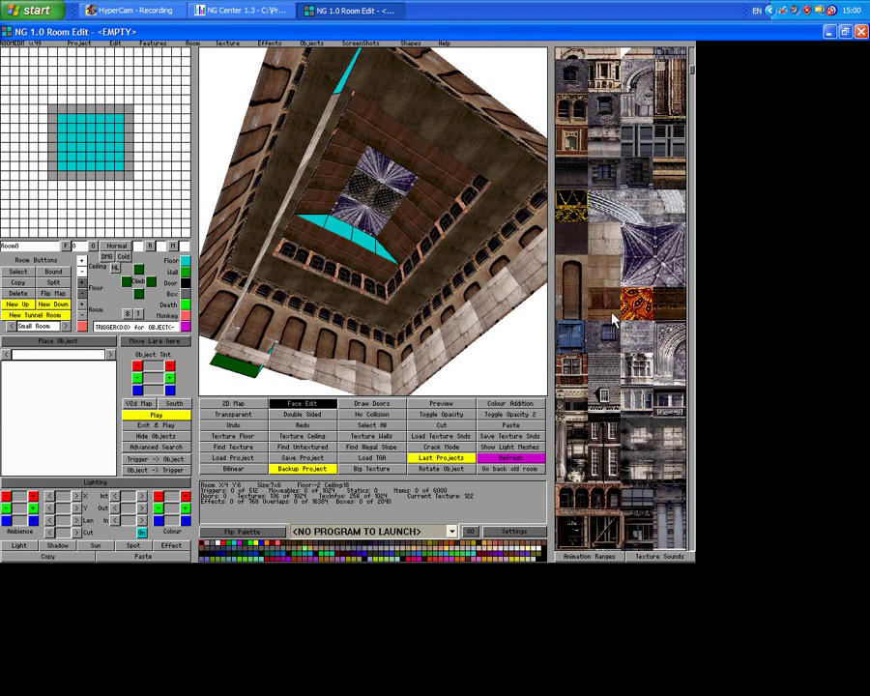
{"action": "mouse_move", "coordinate": [275, 120]}
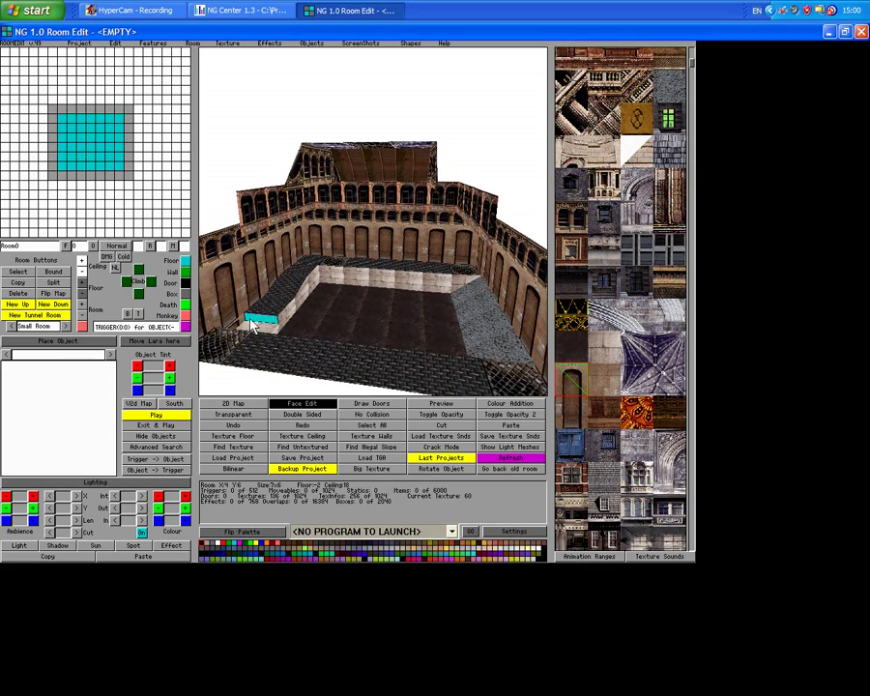
- Check the room from above, then bring up the Save Project dialog in the editor folder
{"action": "left_click_drag", "start_coordinate": [377, 242], "coordinate": [377, 319]}
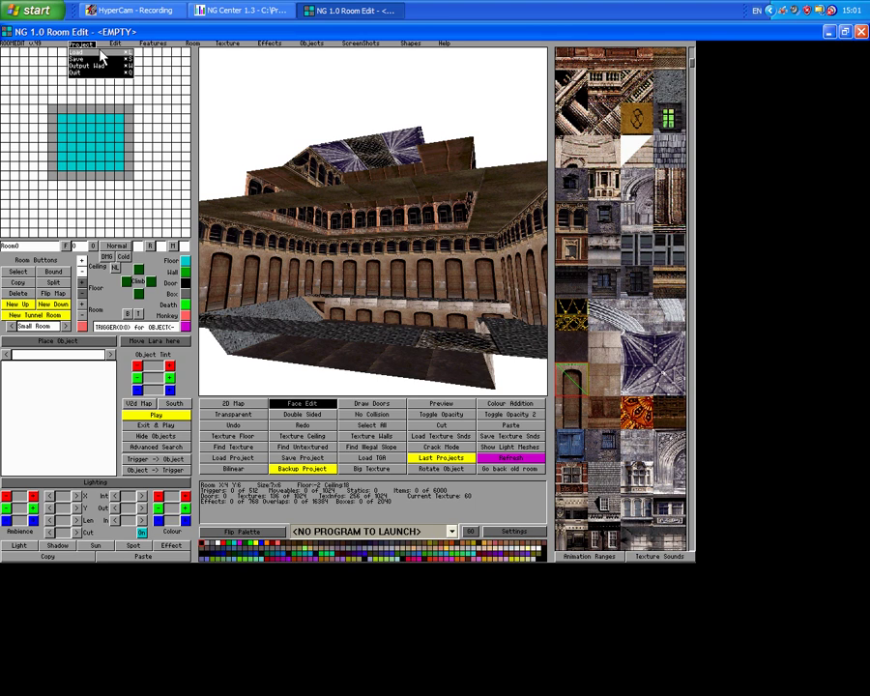
{"action": "left_click", "coordinate": [89, 54]}
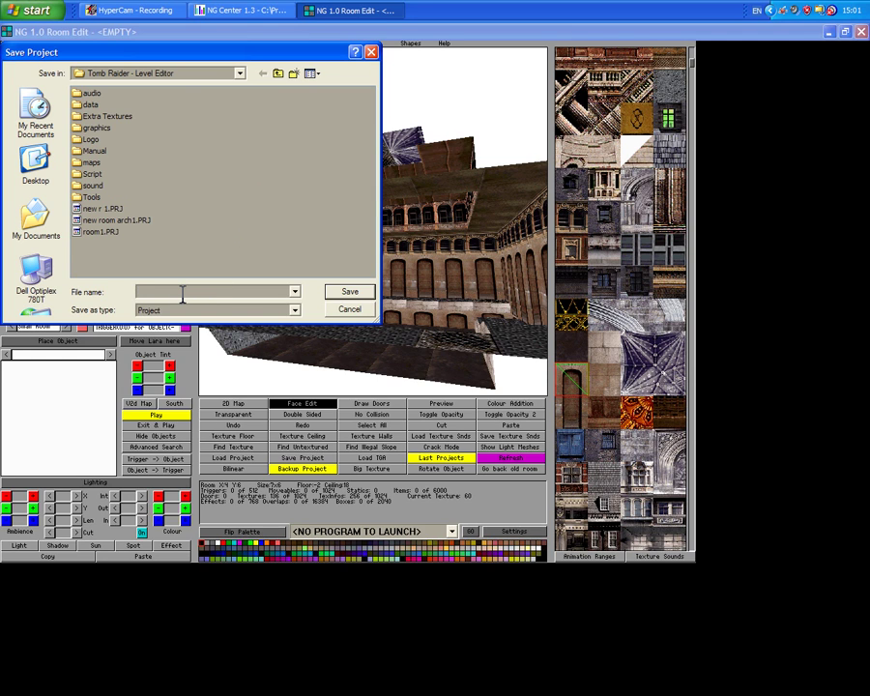
- Save the room as project 'room lara 1.PRJ' and dismiss the 'Project saved OK' message
{"action": "type", "text": "room lart"}
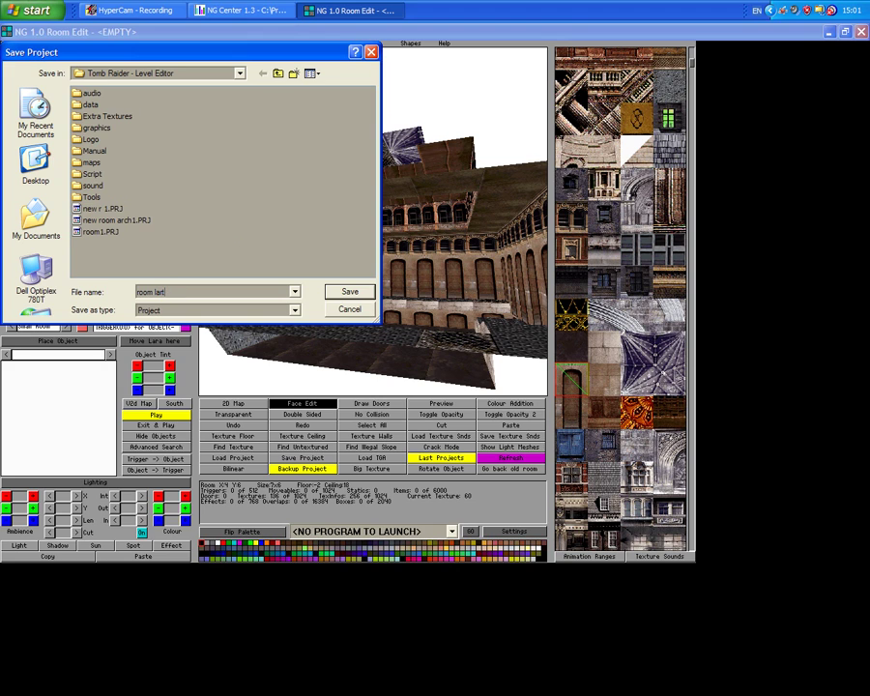
{"action": "type", "text": "1"}
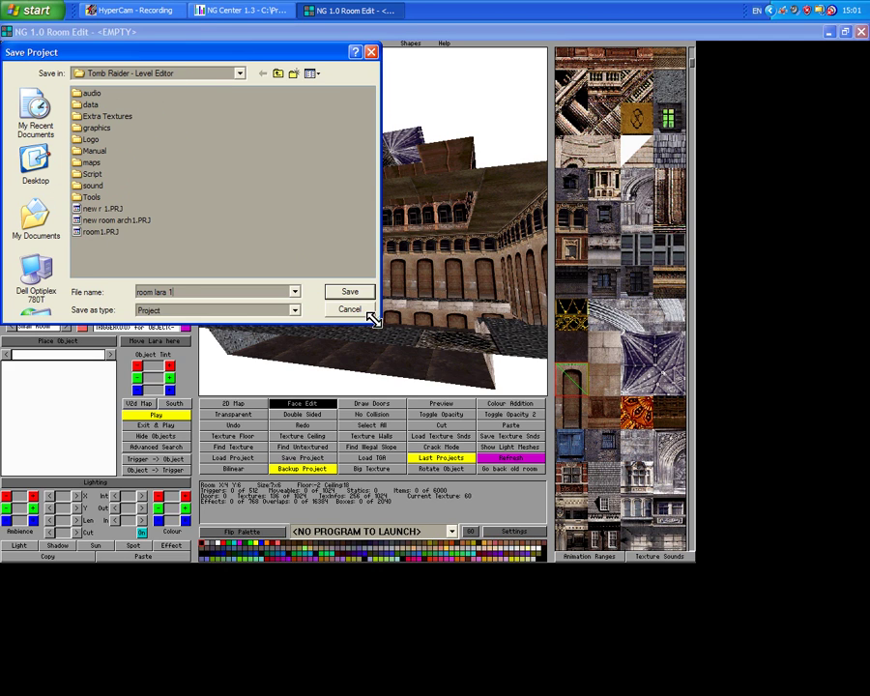
{"action": "left_click", "coordinate": [348, 290]}
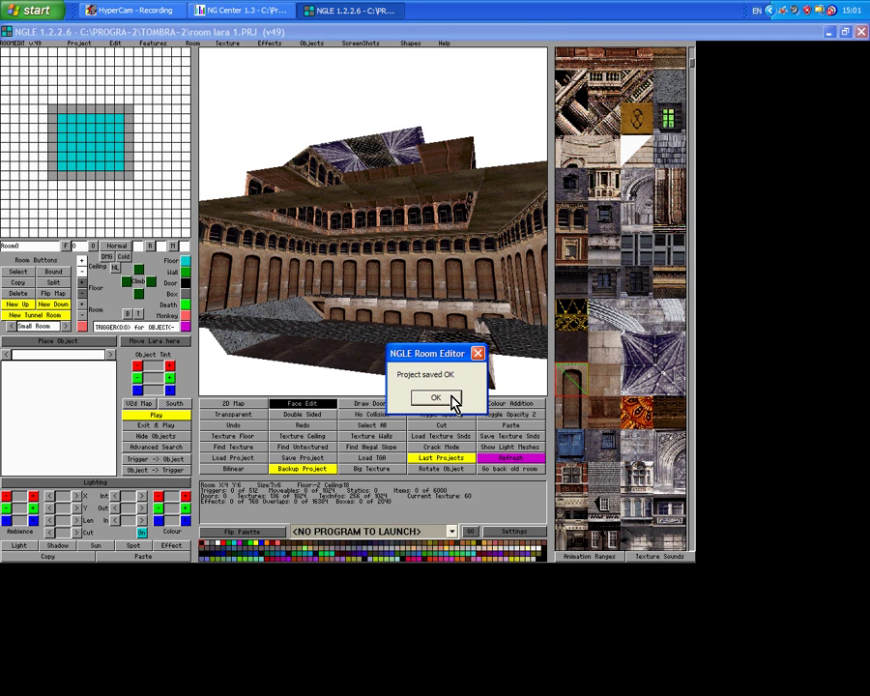
{"action": "left_click", "coordinate": [435, 399]}
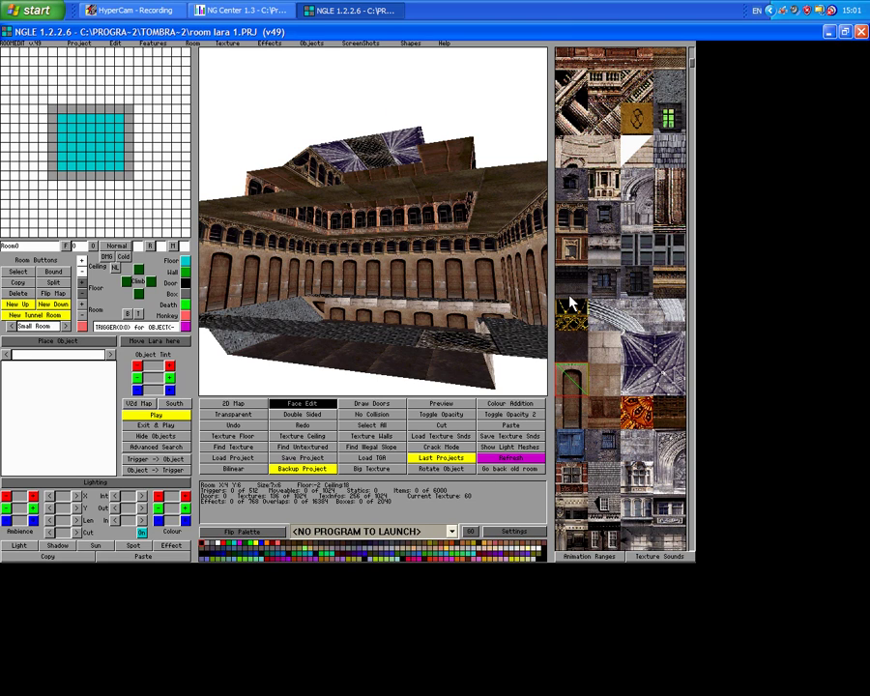
{"action": "mouse_move", "coordinate": [541, 300]}
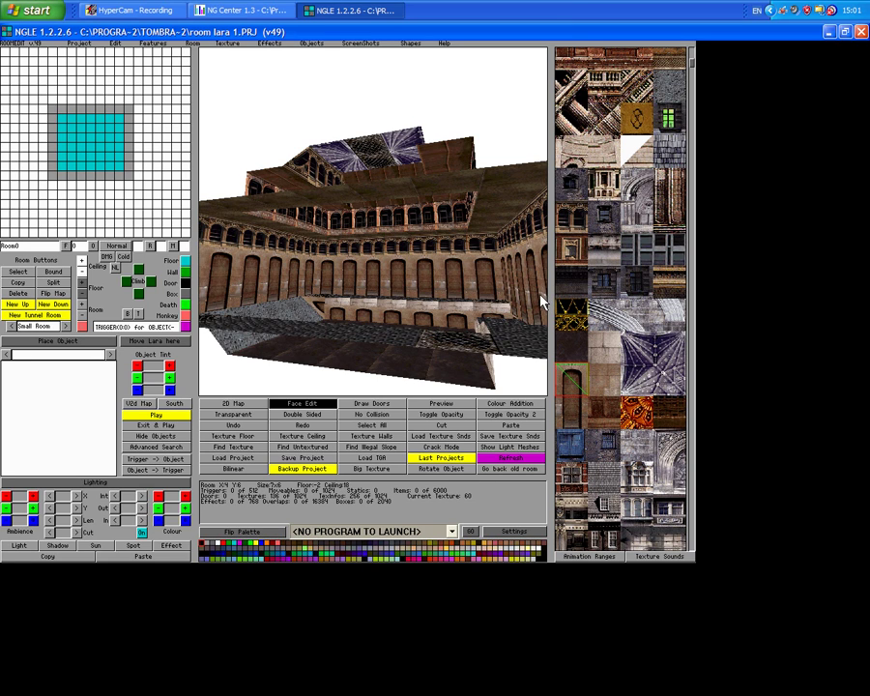